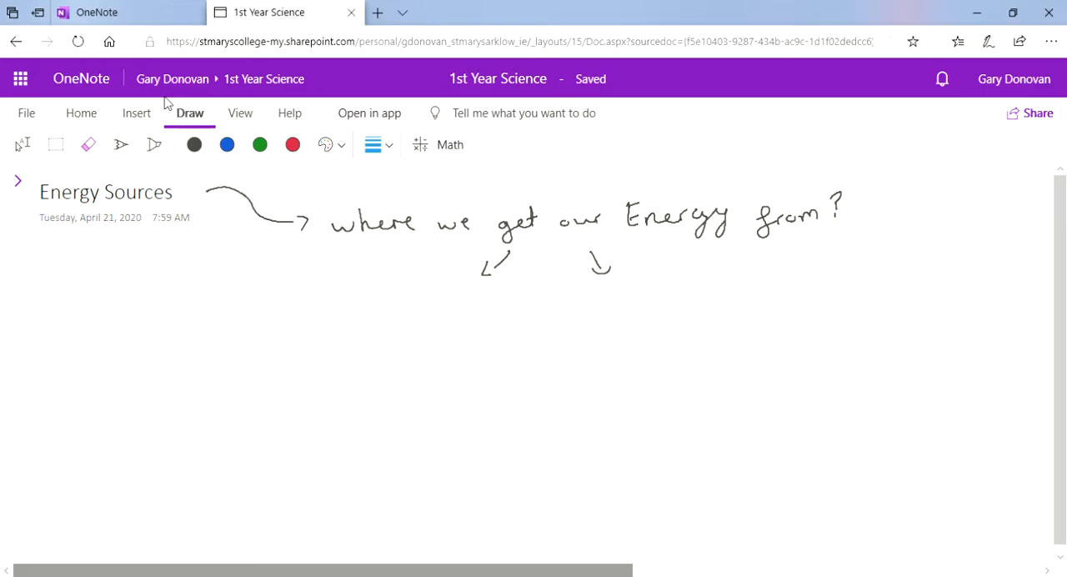
pyautogui.moveTo(170, 164)
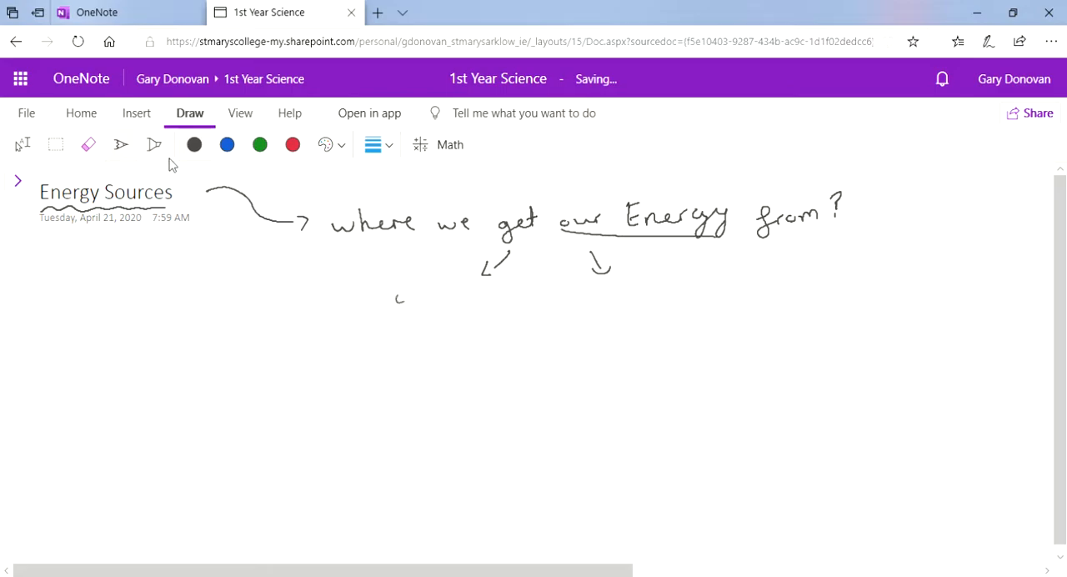
# Step: Handwrite 'Use for electricity!' under the left arrow and underline it
pyautogui.moveTo(393, 300); pyautogui.dragTo(487, 300)
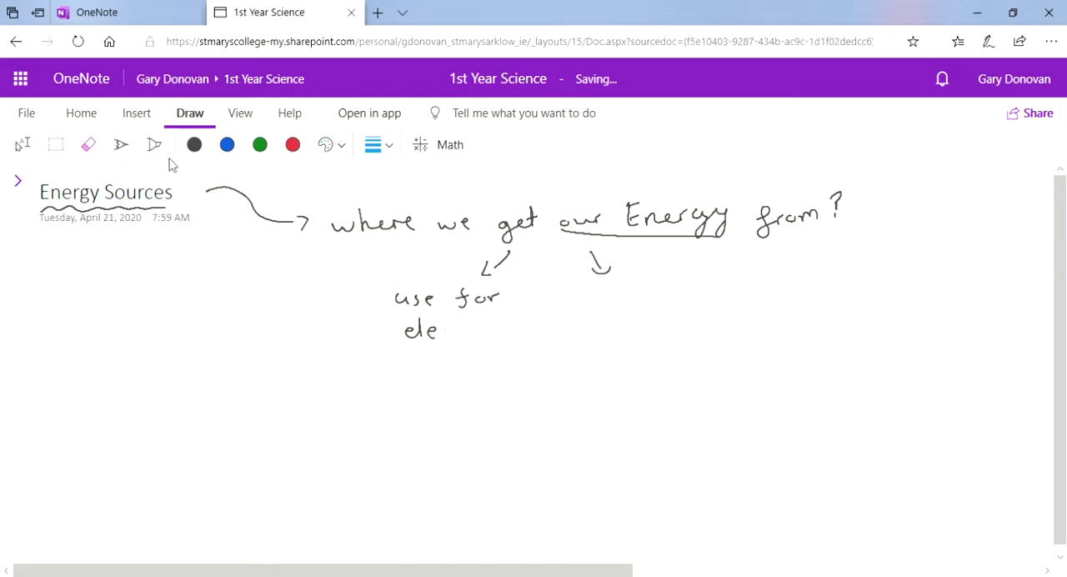
pyautogui.moveTo(442, 330); pyautogui.dragTo(487, 330)
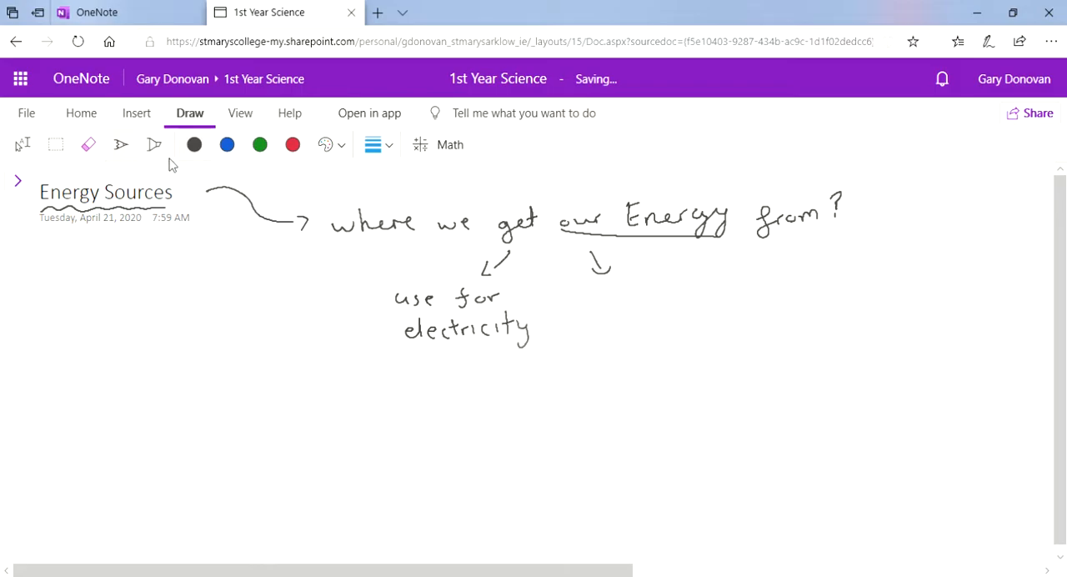
pyautogui.moveTo(403, 353); pyautogui.dragTo(530, 354)
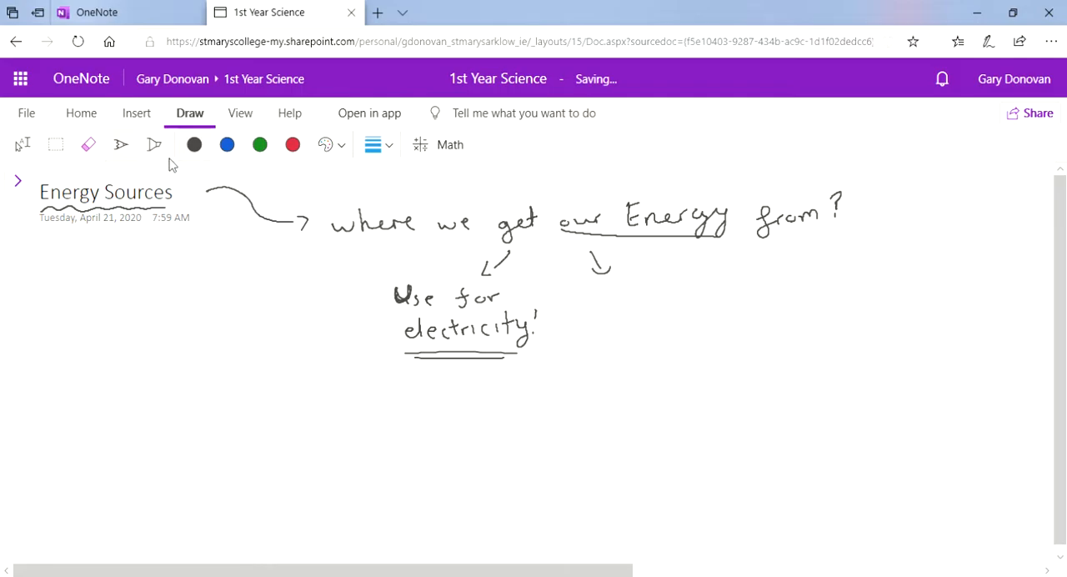
# Step: Handwrite 'Transport cars/truck' under the right arrow and underline it
pyautogui.moveTo(614, 287); pyautogui.dragTo(647, 303)
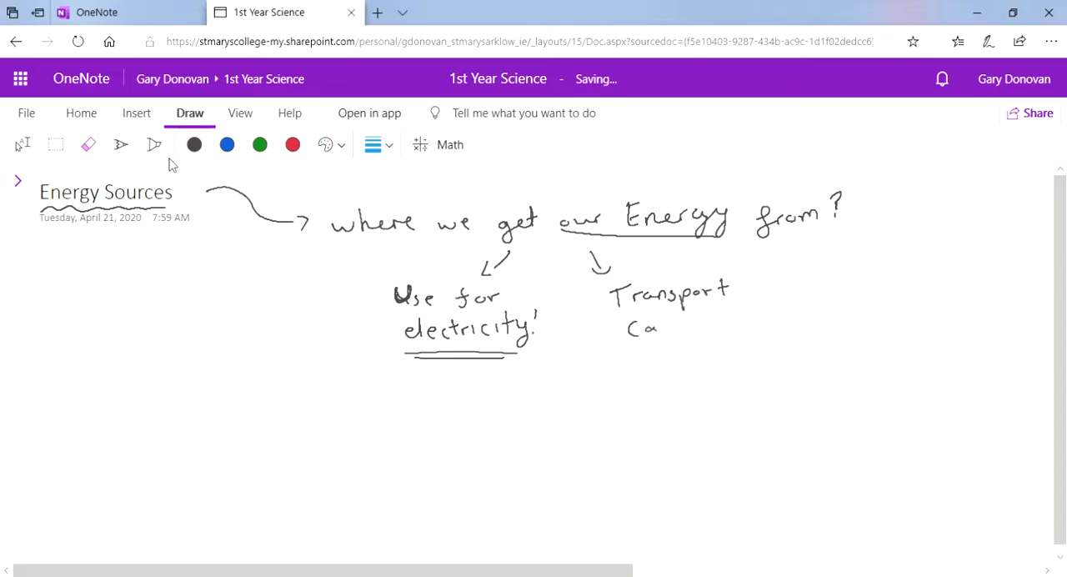
pyautogui.moveTo(653, 325); pyautogui.dragTo(697, 314)
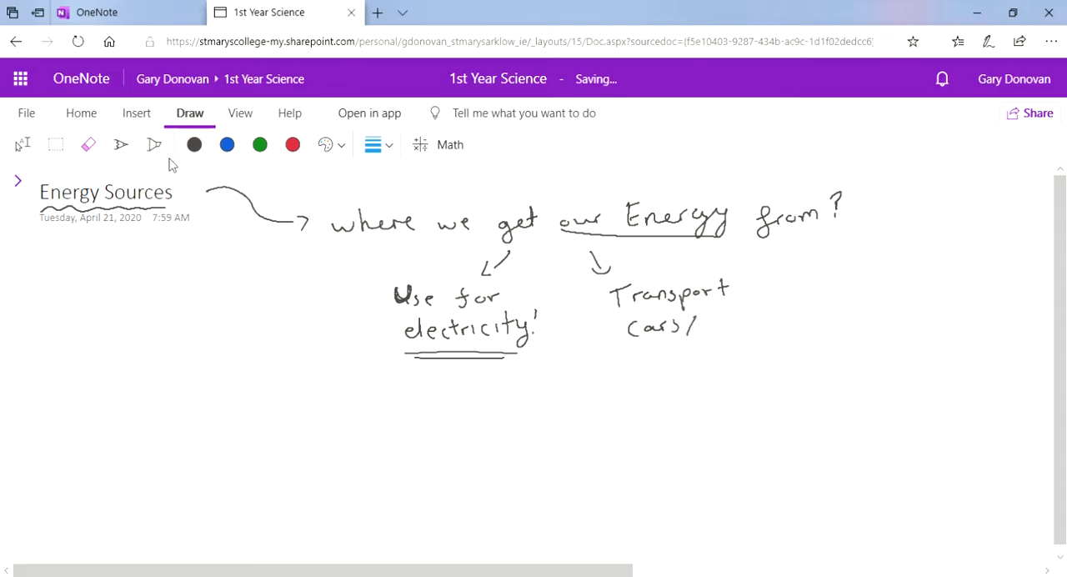
pyautogui.moveTo(707, 325); pyautogui.dragTo(734, 326)
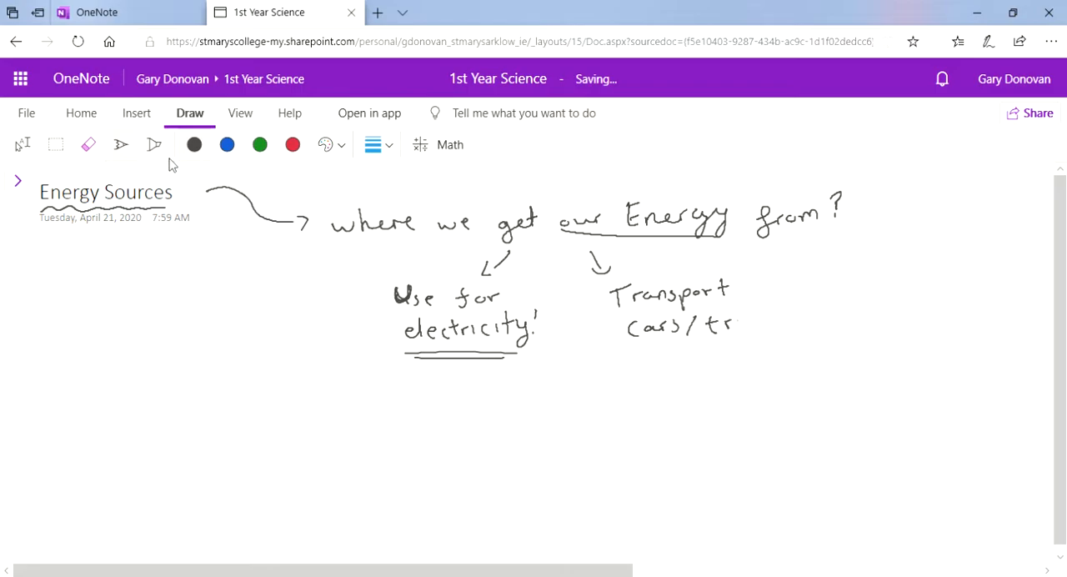
pyautogui.moveTo(734, 325); pyautogui.dragTo(784, 325)
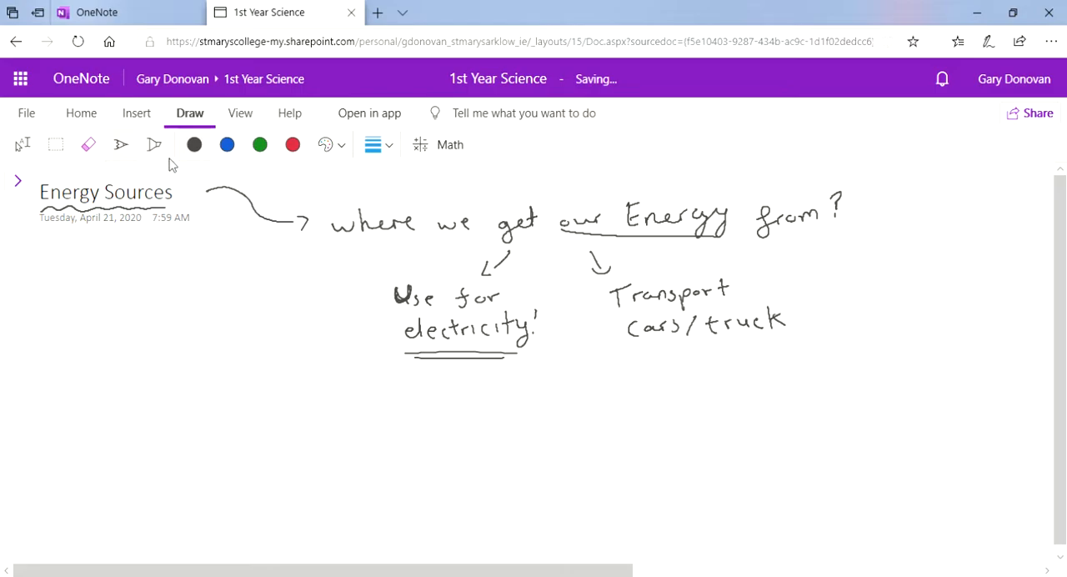
pyautogui.moveTo(648, 350); pyautogui.dragTo(742, 350)
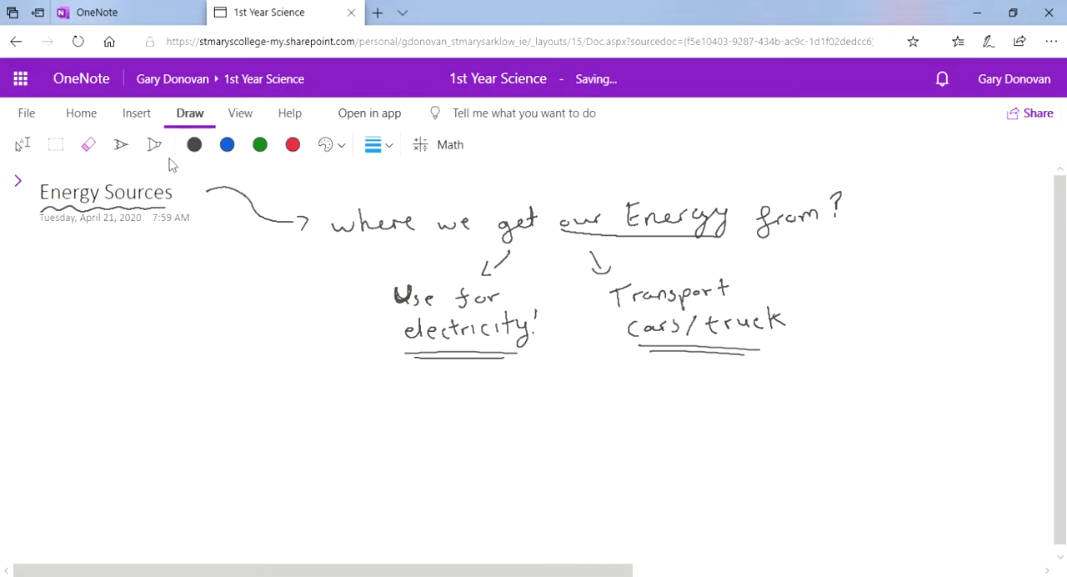
pyautogui.moveTo(1061, 549)
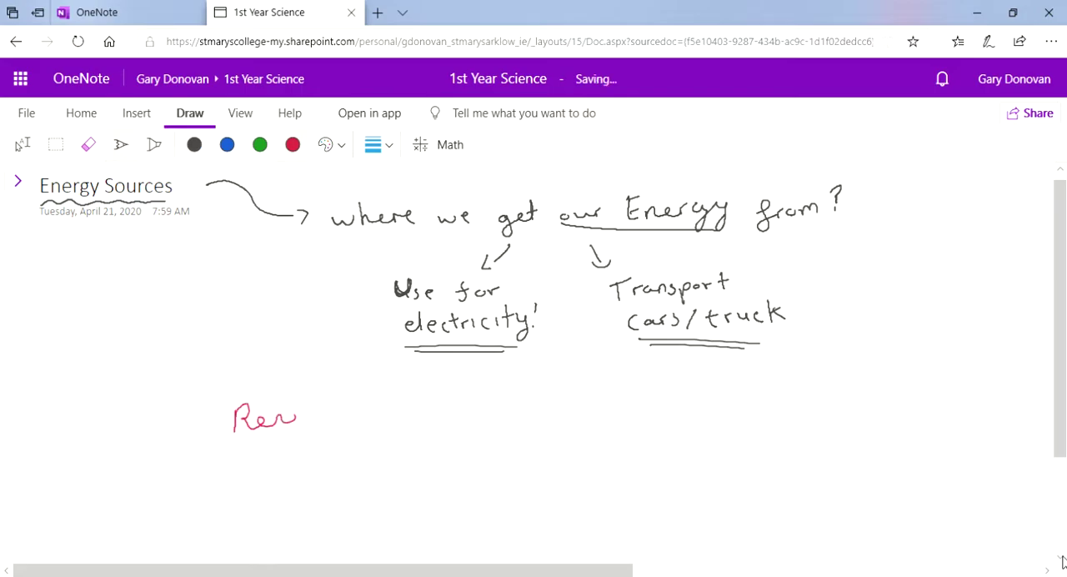
# Step: Write the red heading 'Renewable Energy' on the left
pyautogui.moveTo(297, 417); pyautogui.dragTo(371, 417)
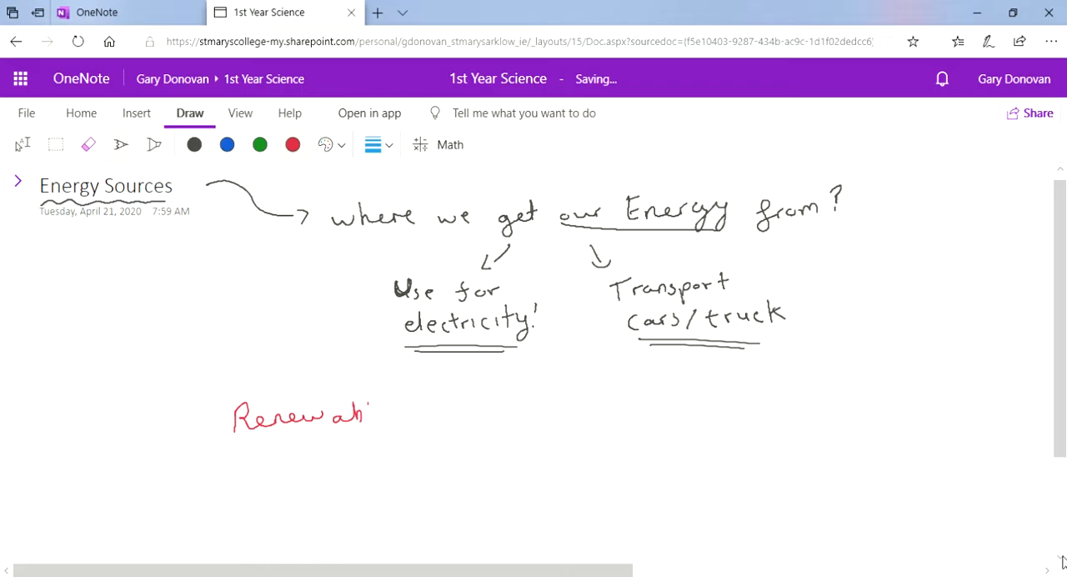
pyautogui.moveTo(370, 415); pyautogui.dragTo(458, 415)
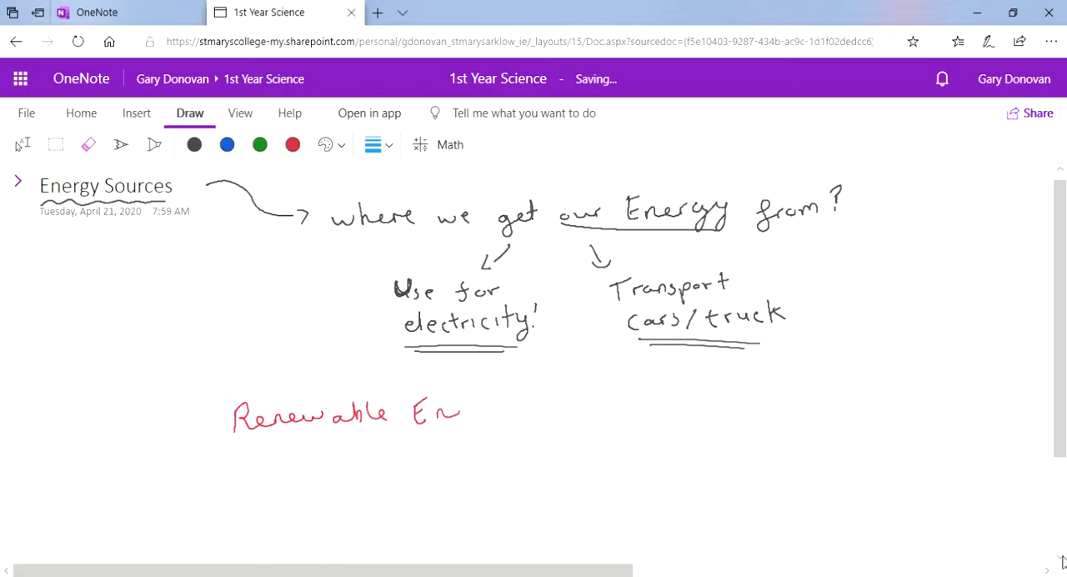
pyautogui.moveTo(459, 409); pyautogui.dragTo(514, 425)
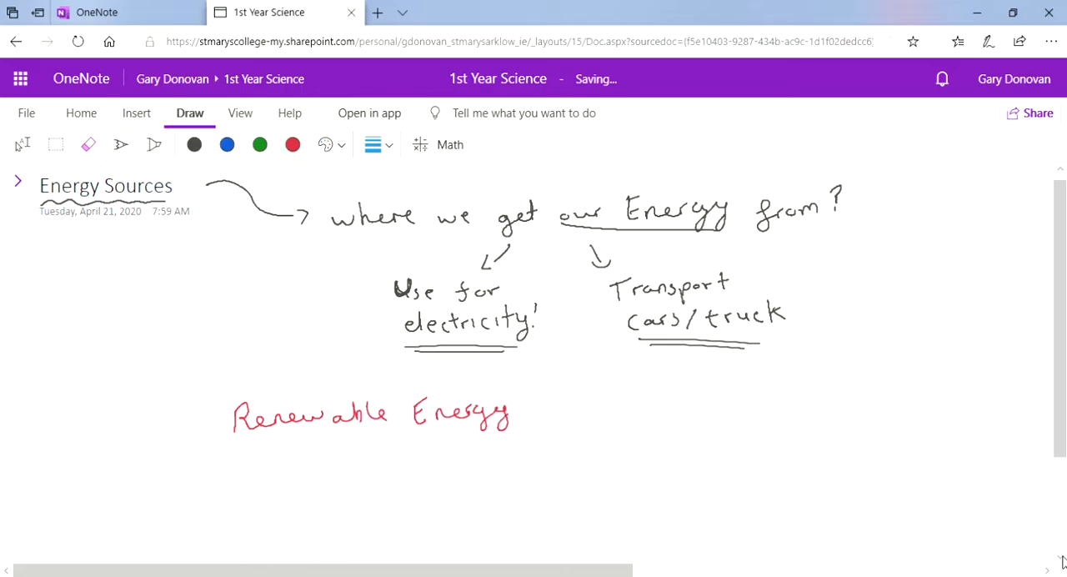
# Step: Write 'Non-renewable Energy' on the right, underline both headings, and begin the green definition
pyautogui.moveTo(647, 413); pyautogui.dragTo(713, 417)
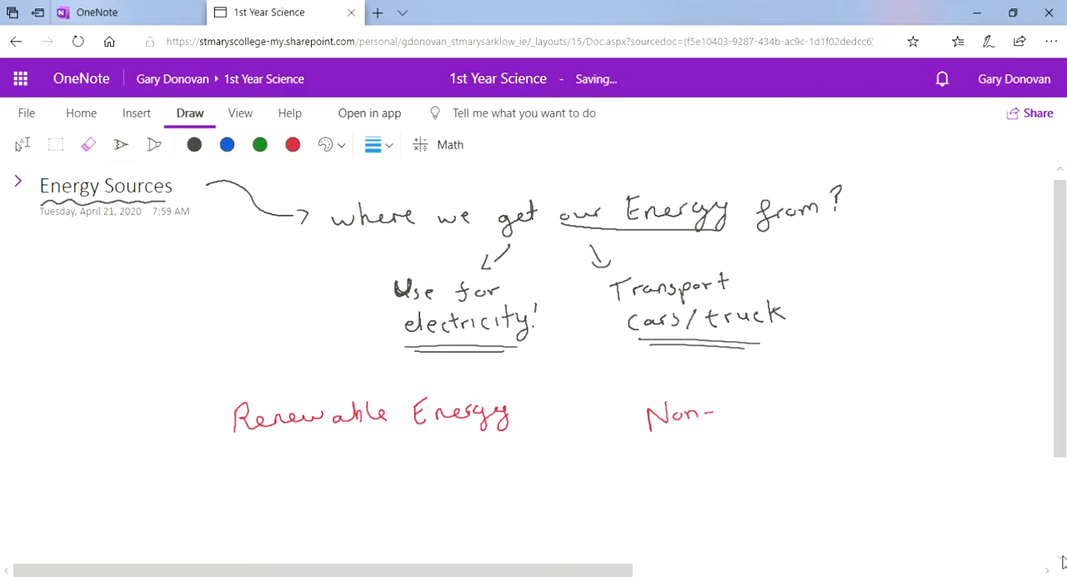
pyautogui.moveTo(717, 409); pyautogui.dragTo(804, 408)
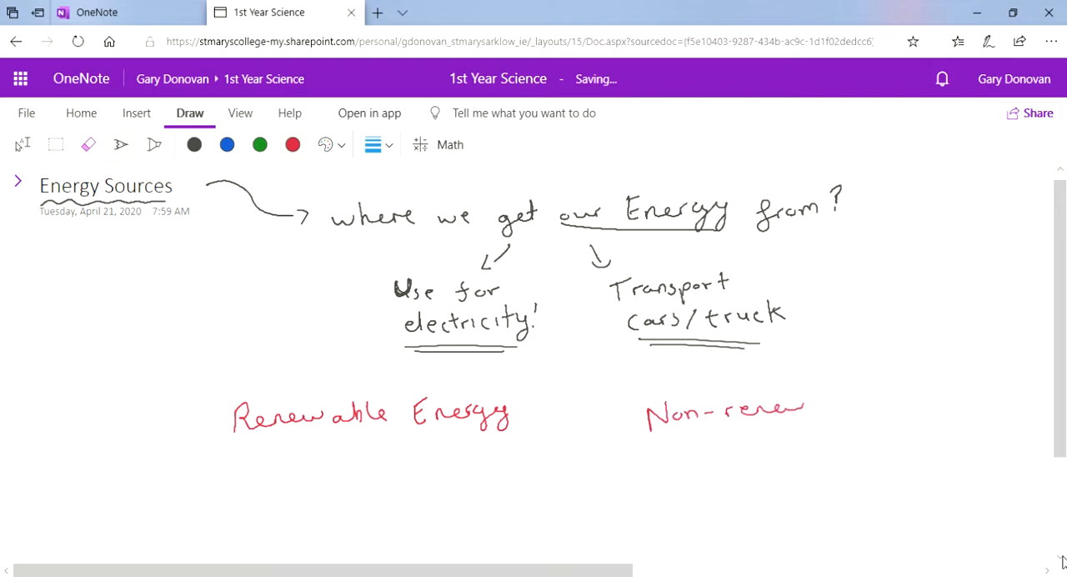
pyautogui.moveTo(804, 408); pyautogui.dragTo(867, 409)
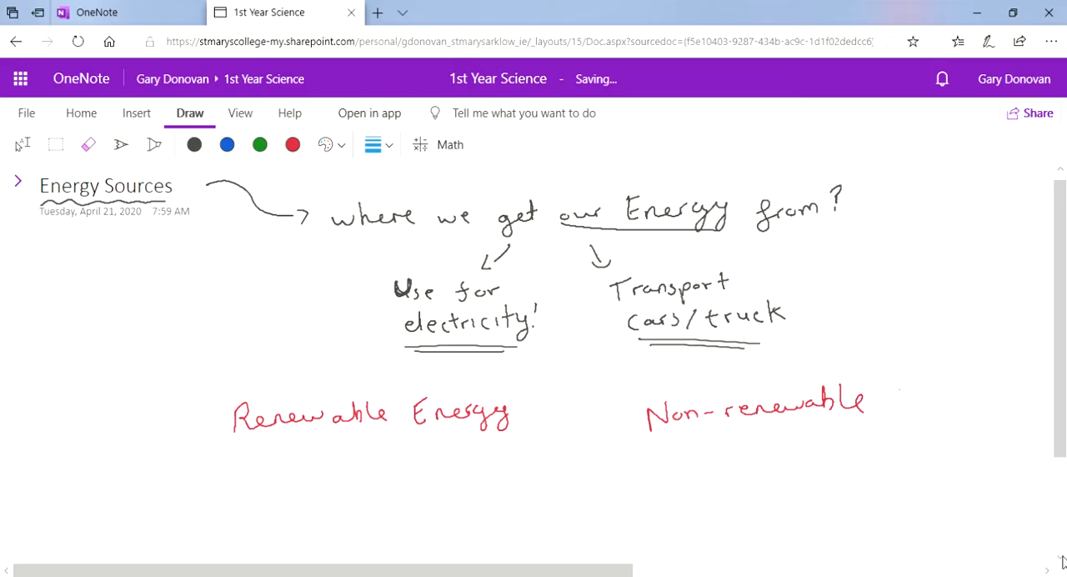
pyautogui.moveTo(897, 401); pyautogui.dragTo(967, 400)
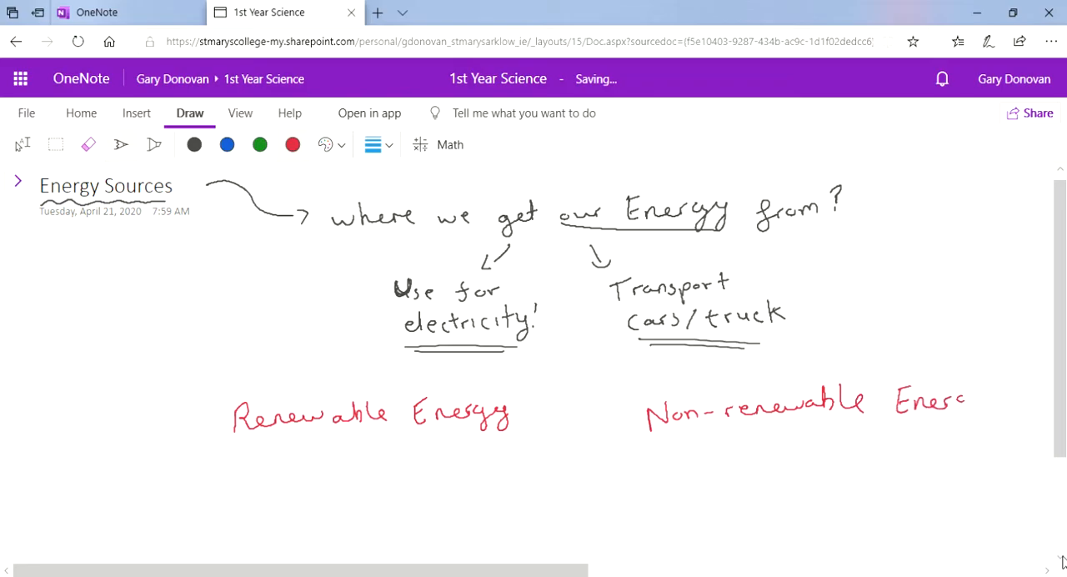
pyautogui.moveTo(897, 401); pyautogui.dragTo(992, 409)
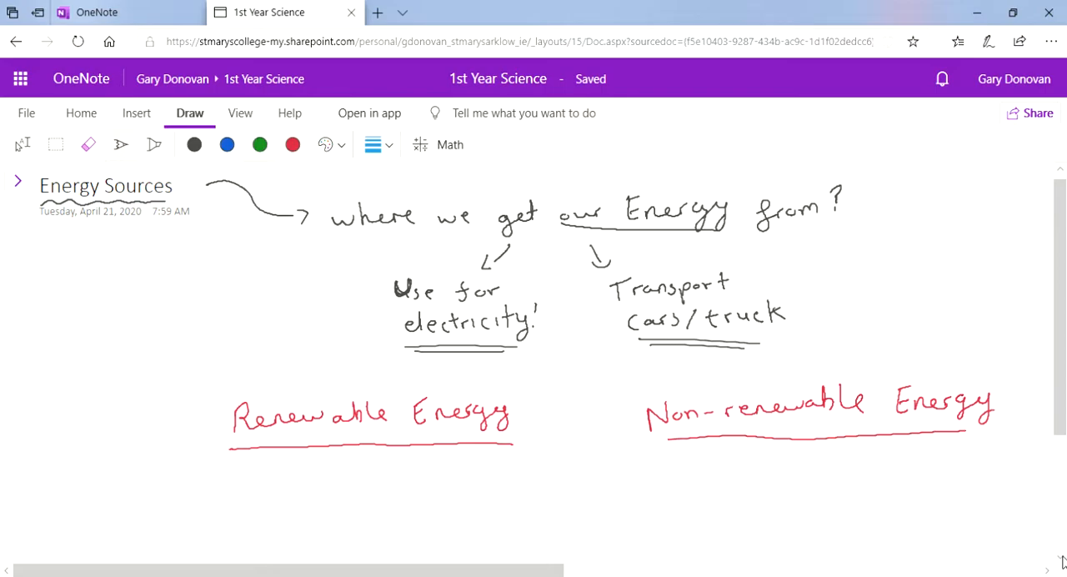
pyautogui.moveTo(170, 480); pyautogui.dragTo(192, 497)
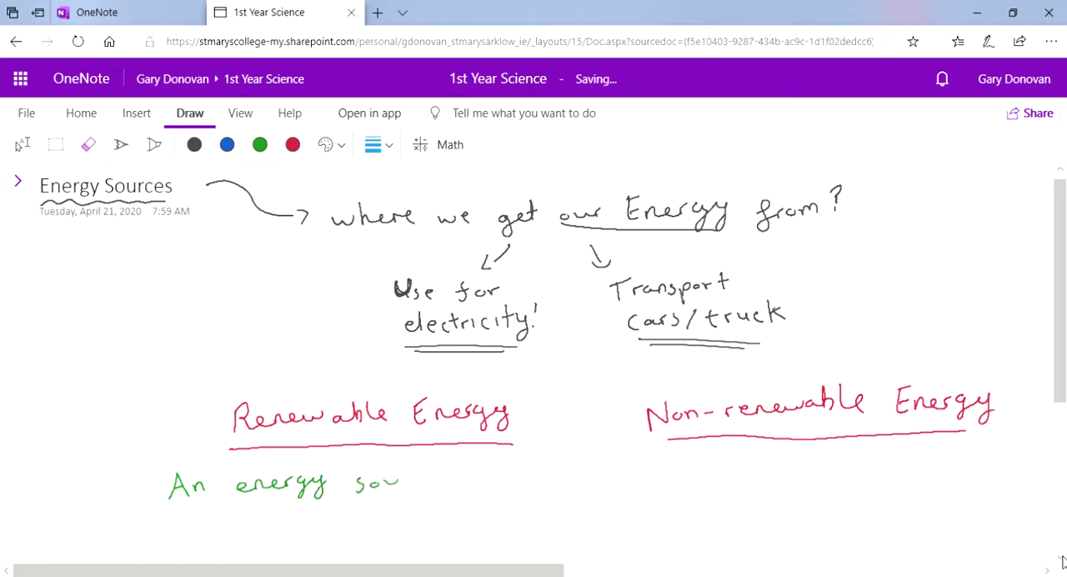
# Step: Write 'An energy source that will not run out' in green under Renewable Energy
pyautogui.moveTo(400, 484); pyautogui.dragTo(487, 481)
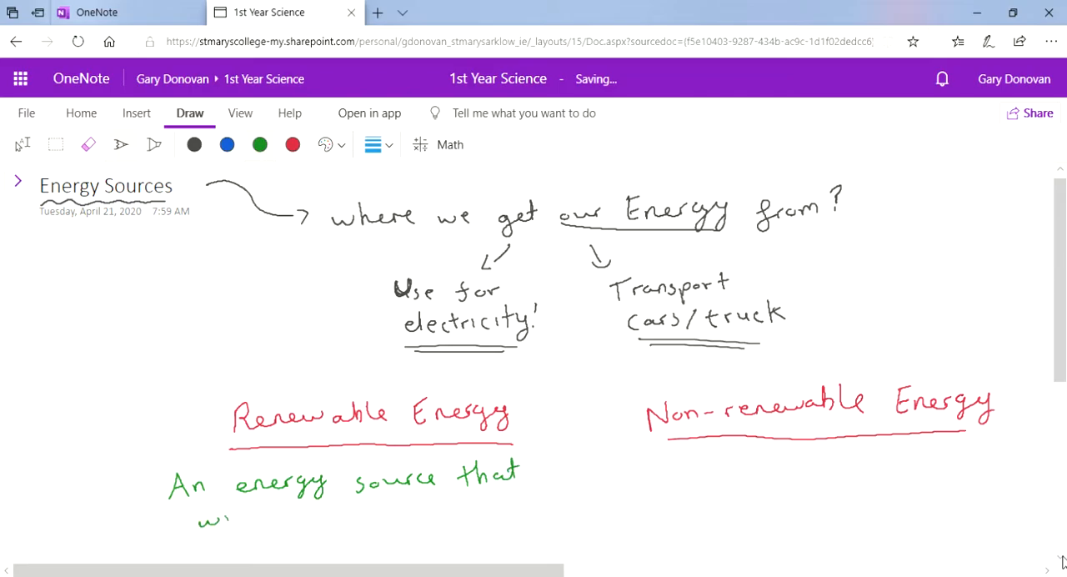
pyautogui.moveTo(209, 517); pyautogui.dragTo(301, 517)
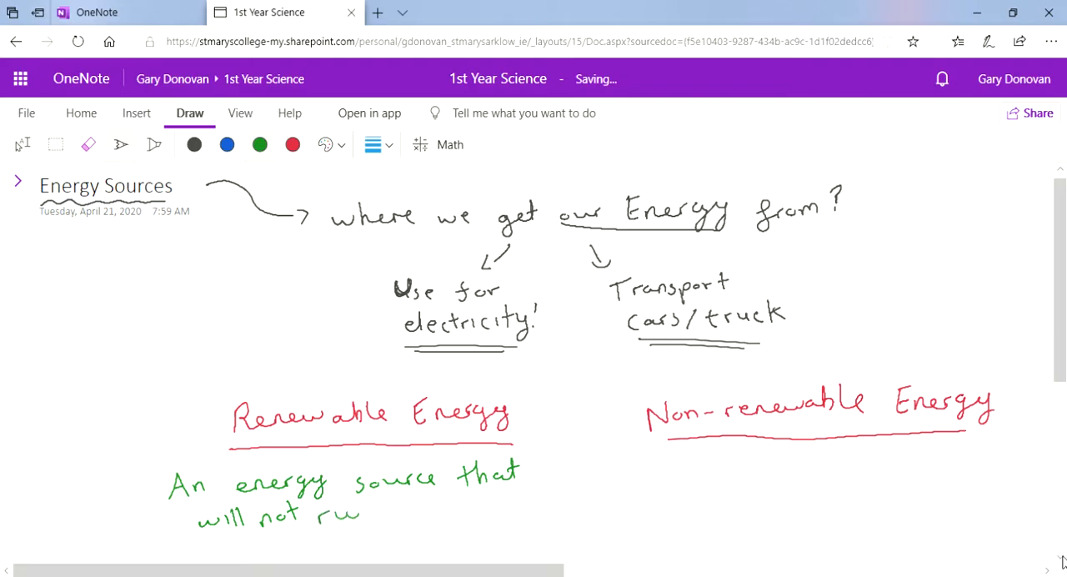
pyautogui.moveTo(334, 514); pyautogui.dragTo(436, 514)
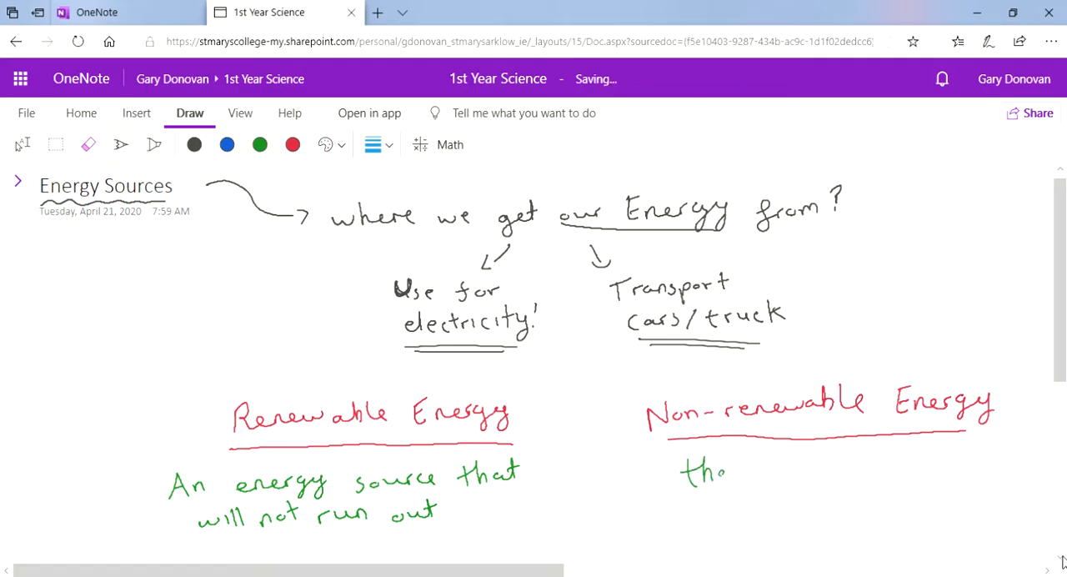
# Step: Write 'that will run out' in green under Non-renewable Energy
pyautogui.moveTo(681, 467); pyautogui.dragTo(831, 467)
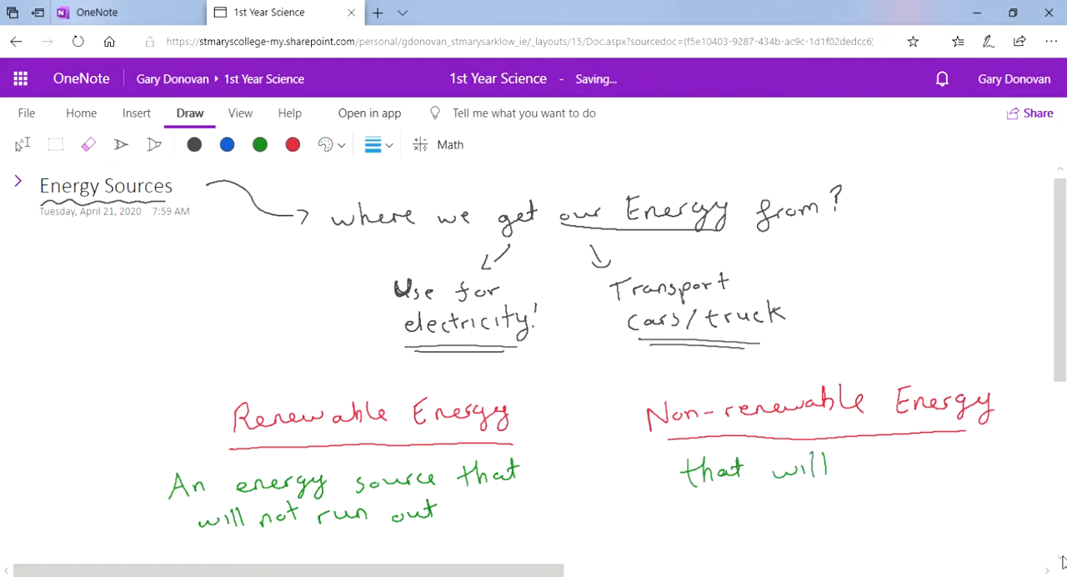
pyautogui.moveTo(834, 464); pyautogui.dragTo(938, 467)
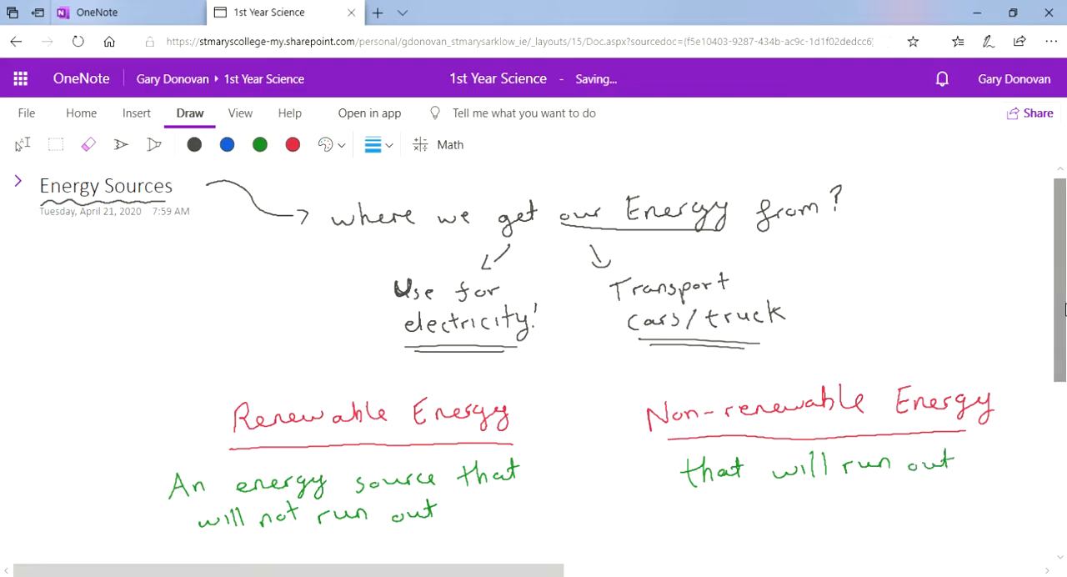
# Step: List Wind and further renewable sources down to Geothermal under Renewable Energy
pyautogui.scroll(-3)
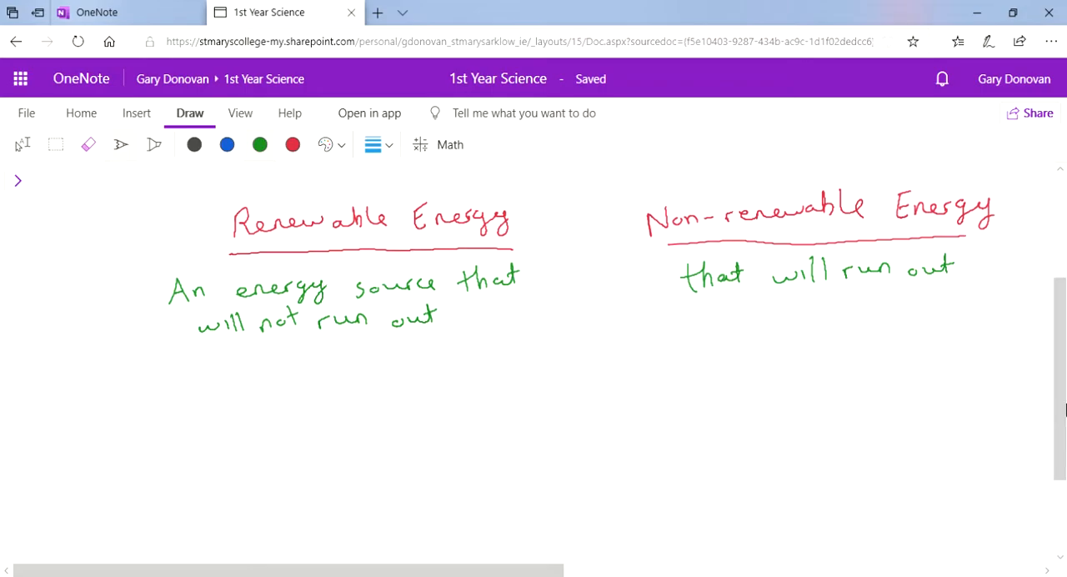
pyautogui.moveTo(220, 392); pyautogui.dragTo(354, 380)
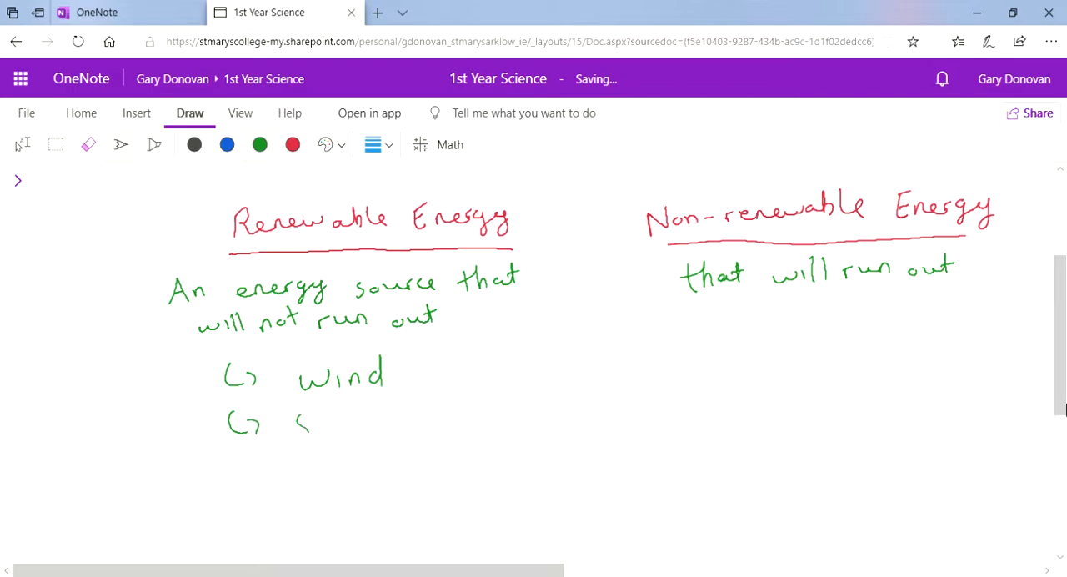
pyautogui.moveTo(300, 425); pyautogui.dragTo(370, 425)
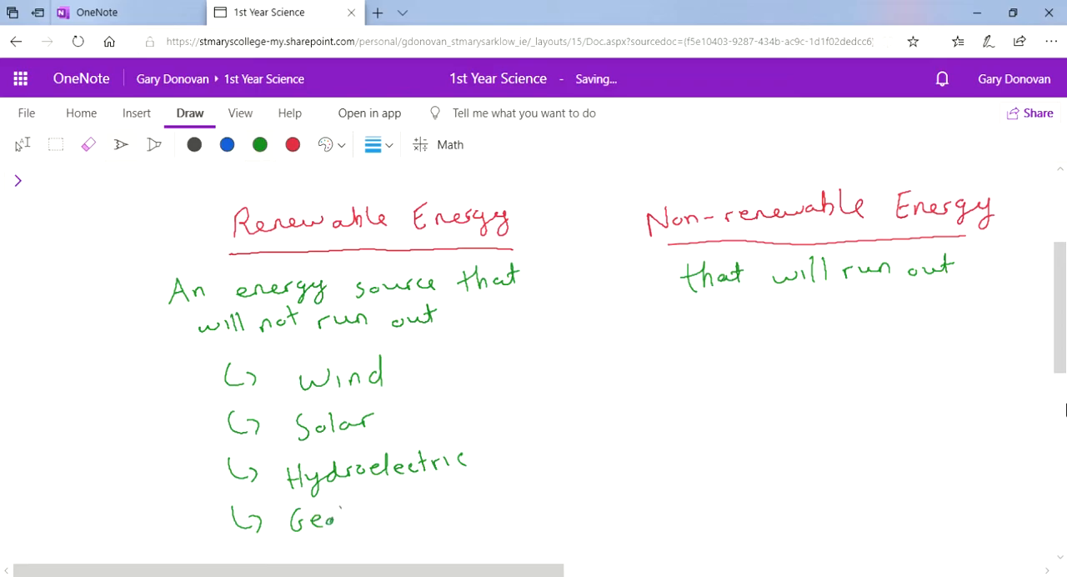
pyautogui.moveTo(341, 517); pyautogui.dragTo(409, 517)
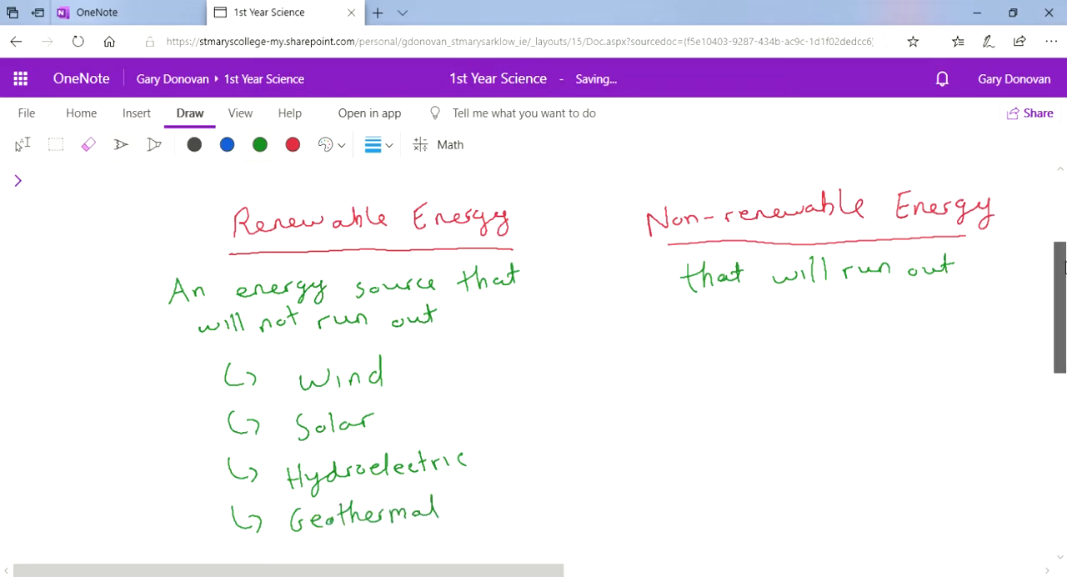
# Step: Add Biomass to the renewable list and note tidal as a branch of Hydroelectric
pyautogui.scroll(-3)
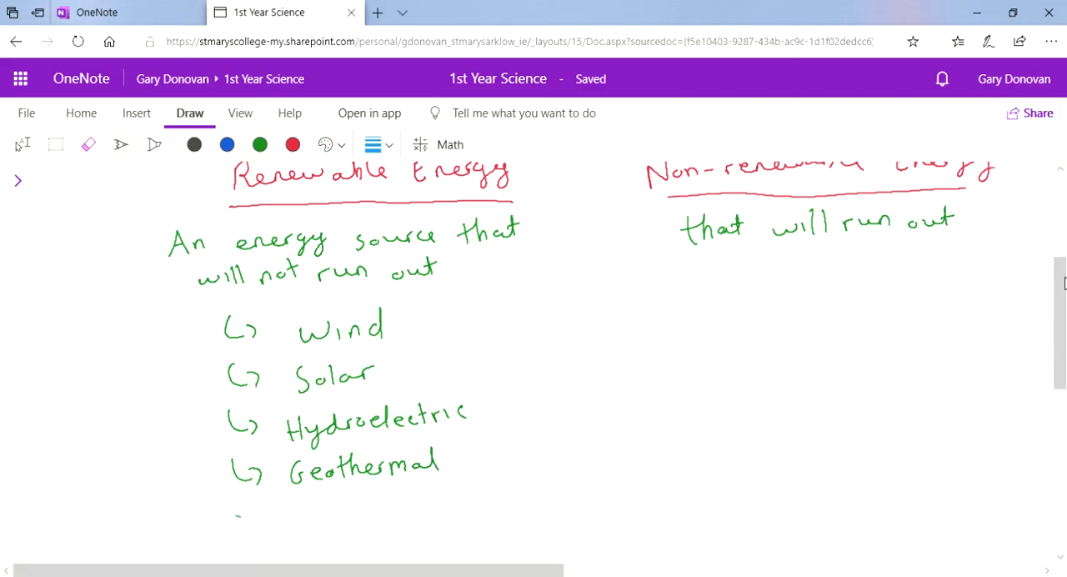
pyautogui.moveTo(233, 508); pyautogui.dragTo(334, 534)
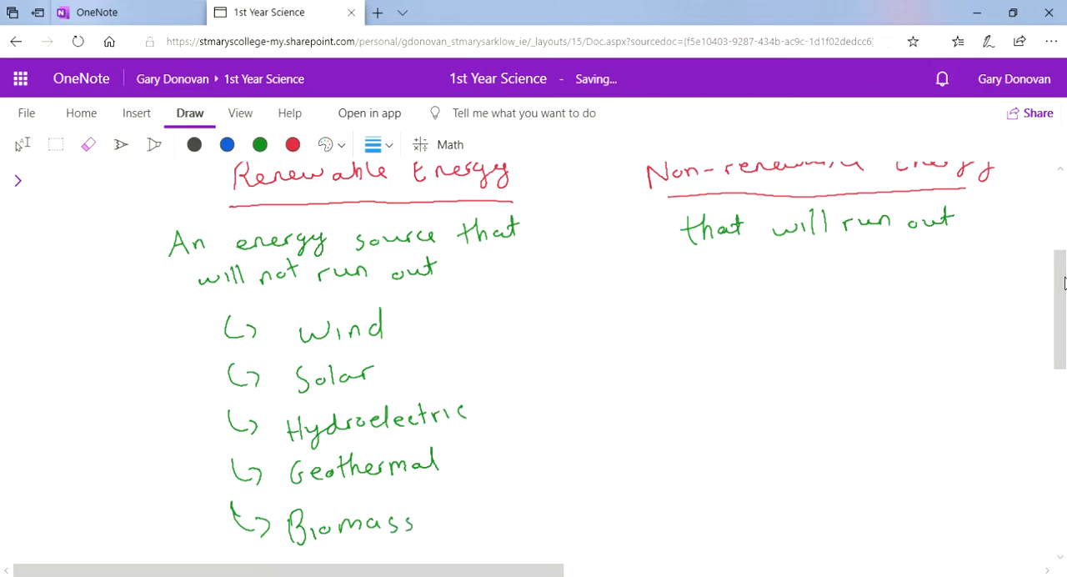
pyautogui.moveTo(476, 409); pyautogui.dragTo(537, 370)
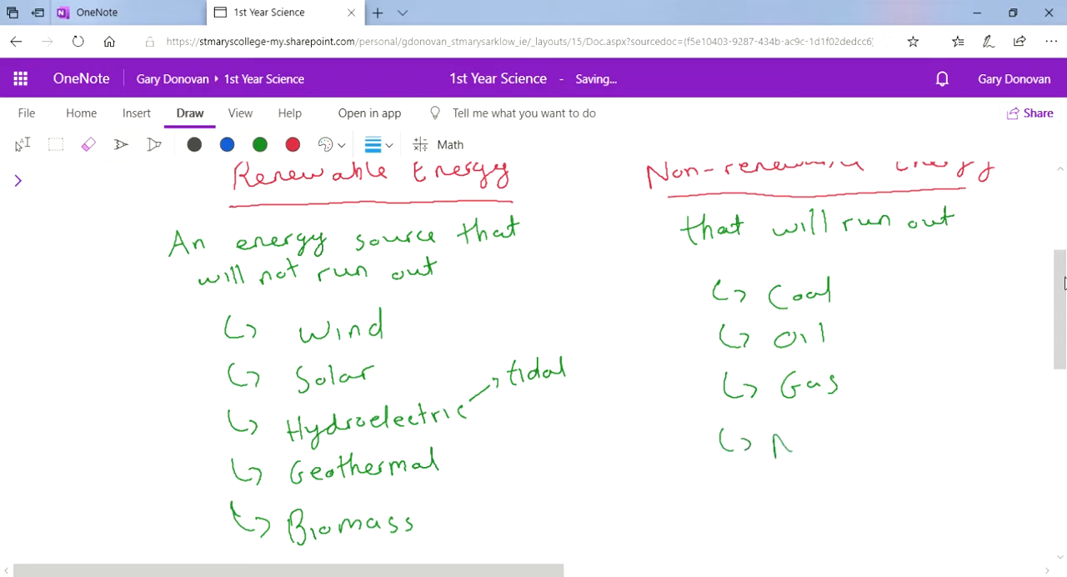
# Step: Write Nuclear as the fourth non-renewable and bracket Coal, Oil and Gas together
pyautogui.moveTo(776, 436); pyautogui.dragTo(887, 436)
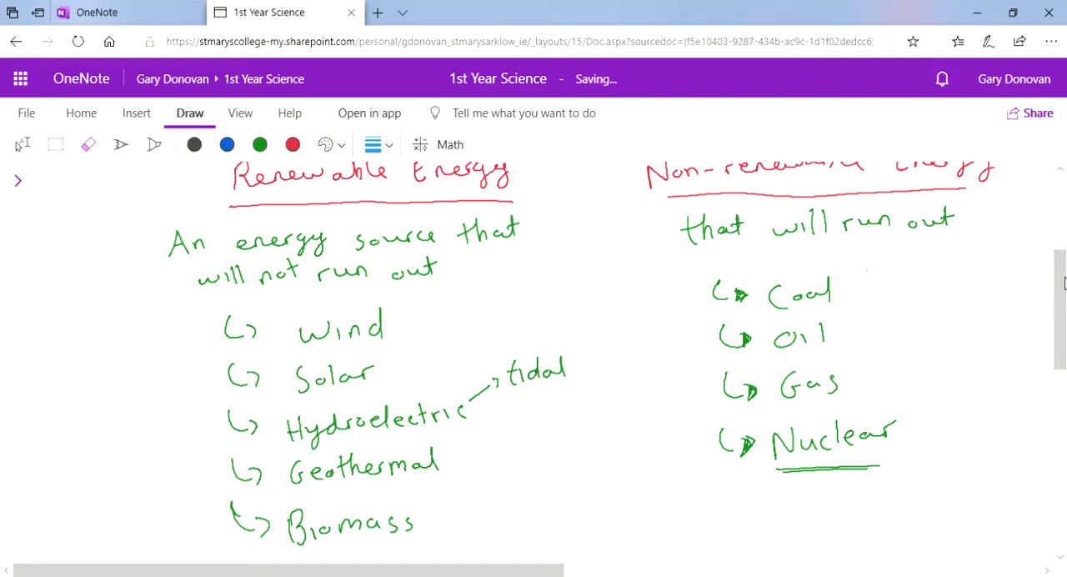
pyautogui.moveTo(867, 275); pyautogui.dragTo(884, 392)
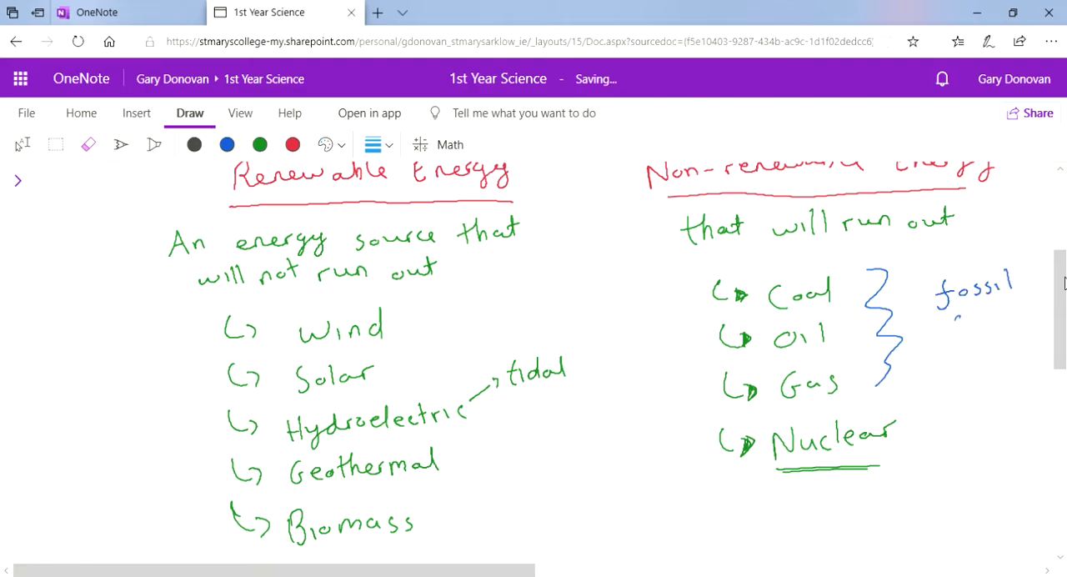
# Step: Label the bracketed group 'fossil fuels' in blue, underline it and start boxing it
pyautogui.moveTo(947, 320); pyautogui.dragTo(1014, 325)
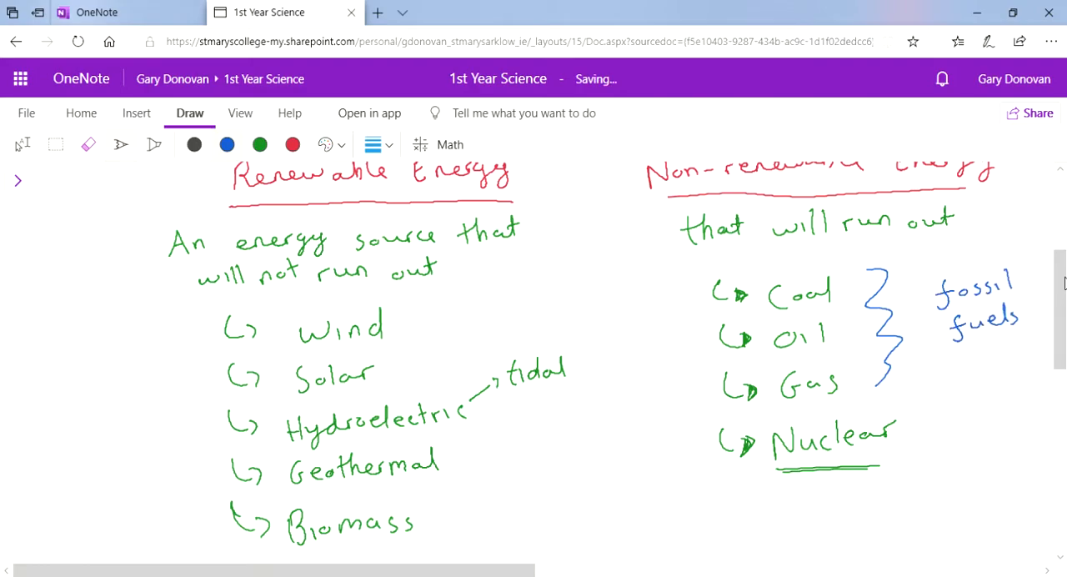
pyautogui.moveTo(942, 347); pyautogui.dragTo(1021, 347)
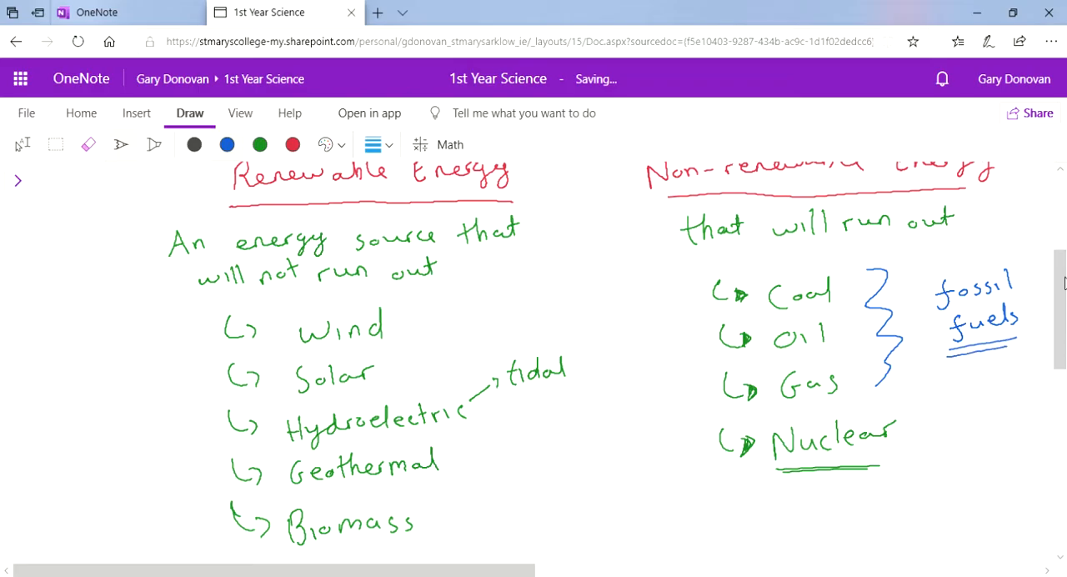
pyautogui.moveTo(931, 280); pyautogui.dragTo(931, 350)
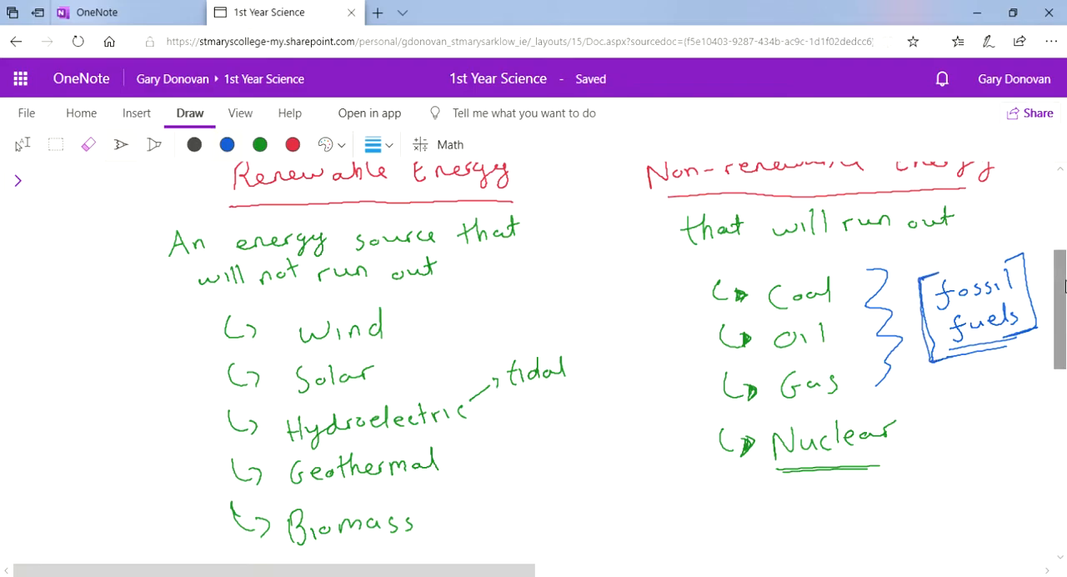
# Step: Scroll down to the empty space below the energy lists for a new heading
pyautogui.scroll(-3)
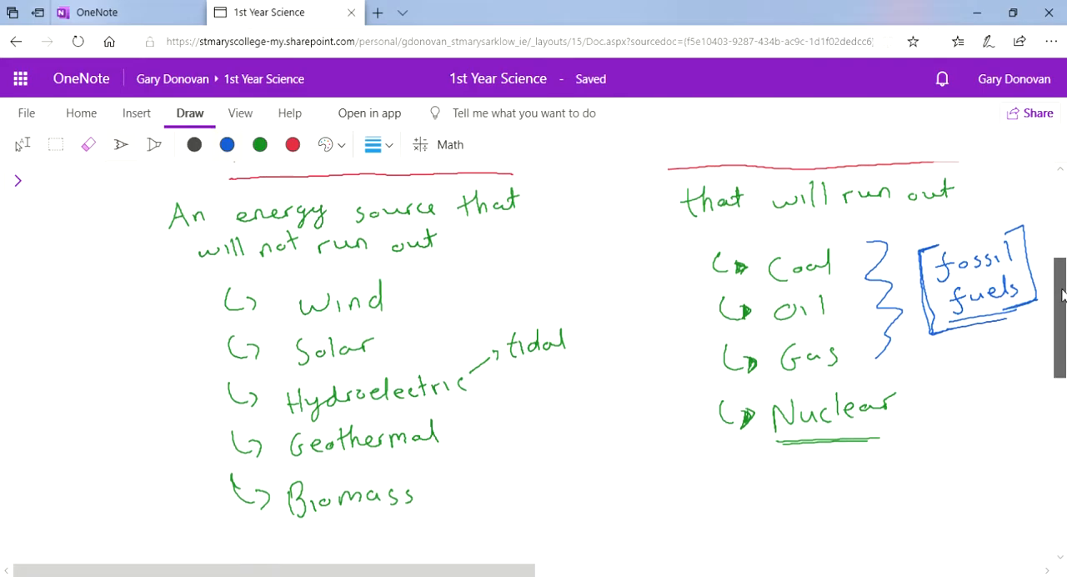
pyautogui.scroll(-3)
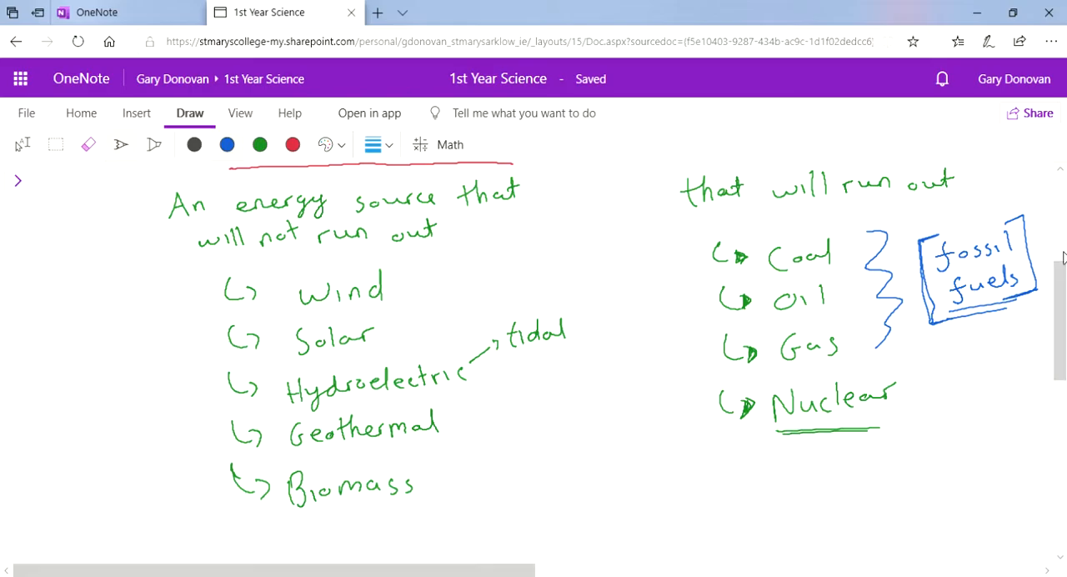
pyautogui.scroll(-3)
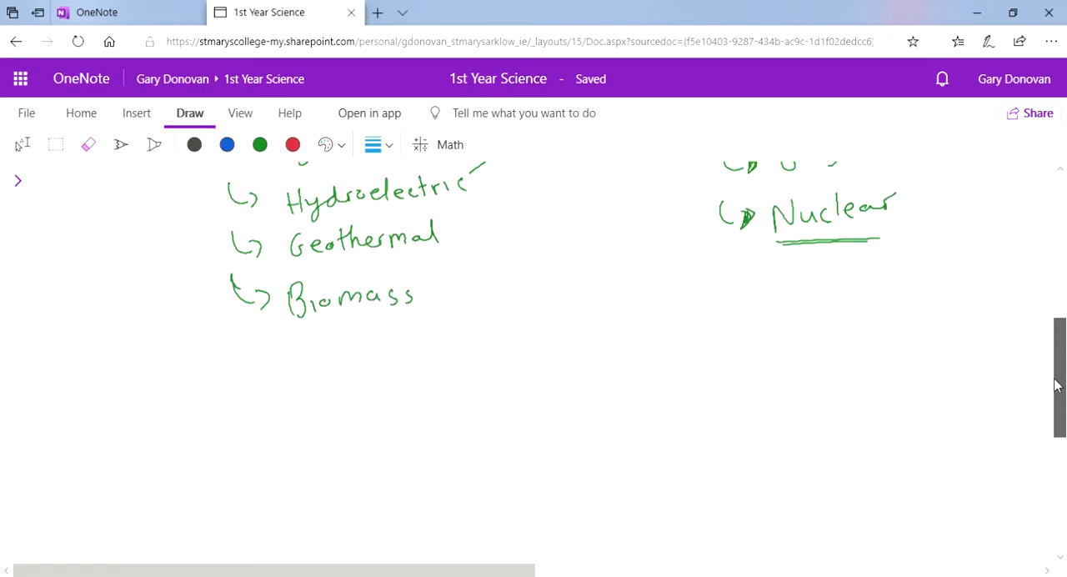
pyautogui.scroll(-3)
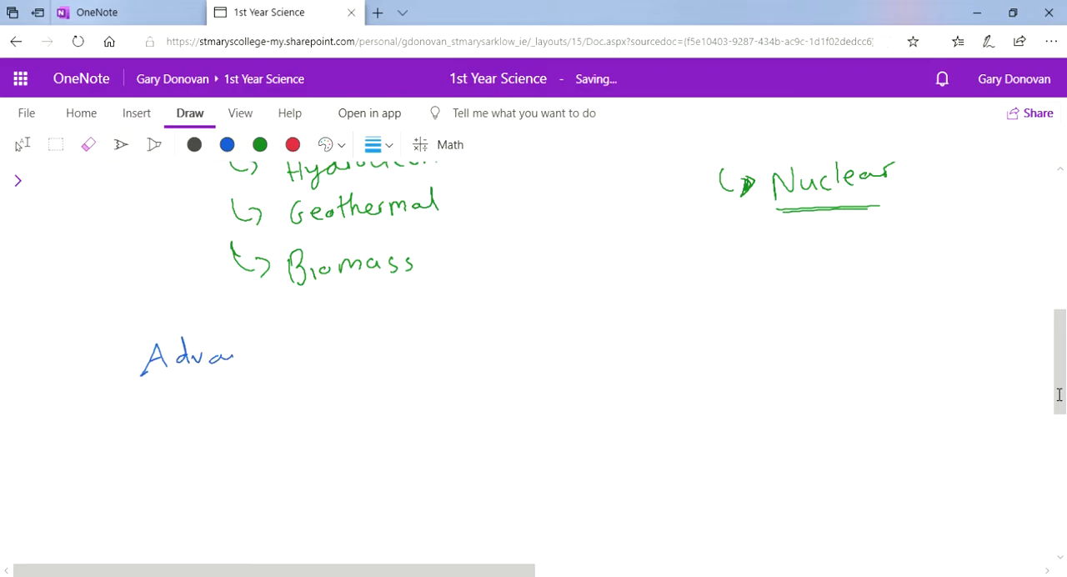
# Step: Write the blue 'Advantages' heading and start the point 'do not produce'
pyautogui.moveTo(233, 358); pyautogui.dragTo(303, 359)
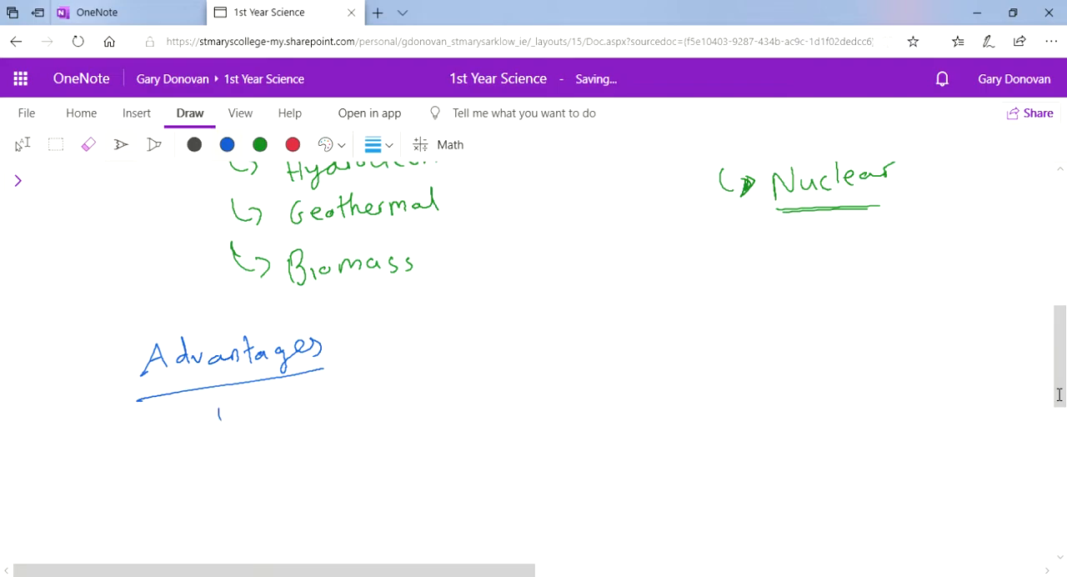
pyautogui.moveTo(220, 417); pyautogui.dragTo(337, 417)
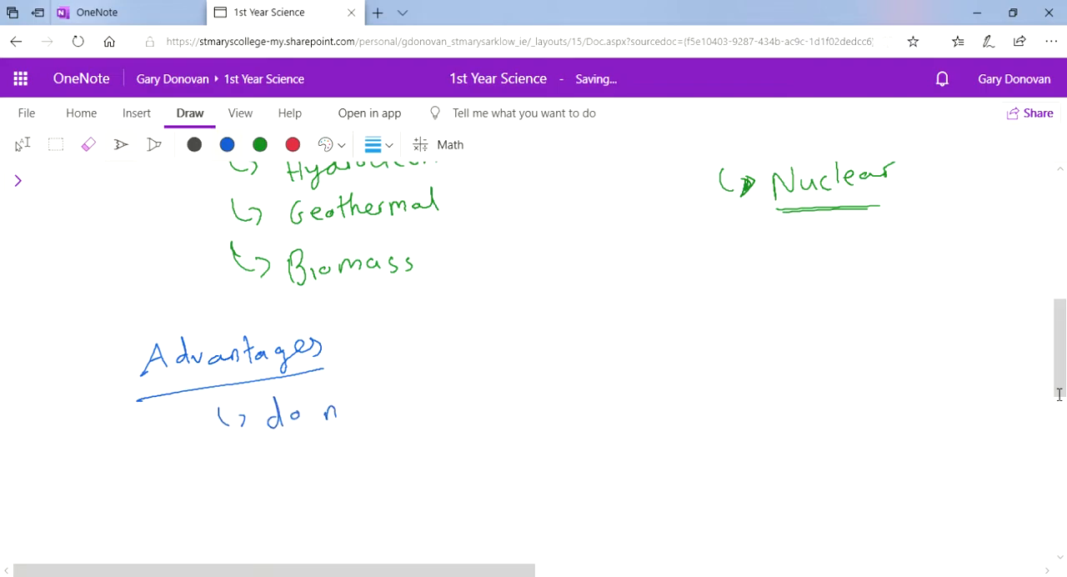
pyautogui.moveTo(337, 409); pyautogui.dragTo(425, 409)
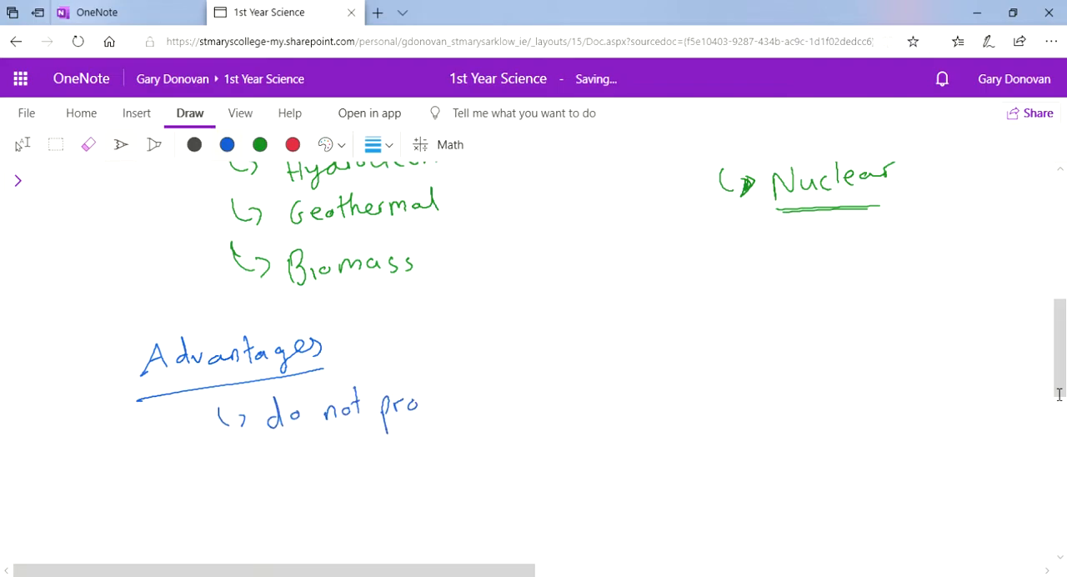
# Step: Finish 'carbon dioxide!' and enclose the Advantages note in a box
pyautogui.moveTo(420, 409); pyautogui.dragTo(492, 408)
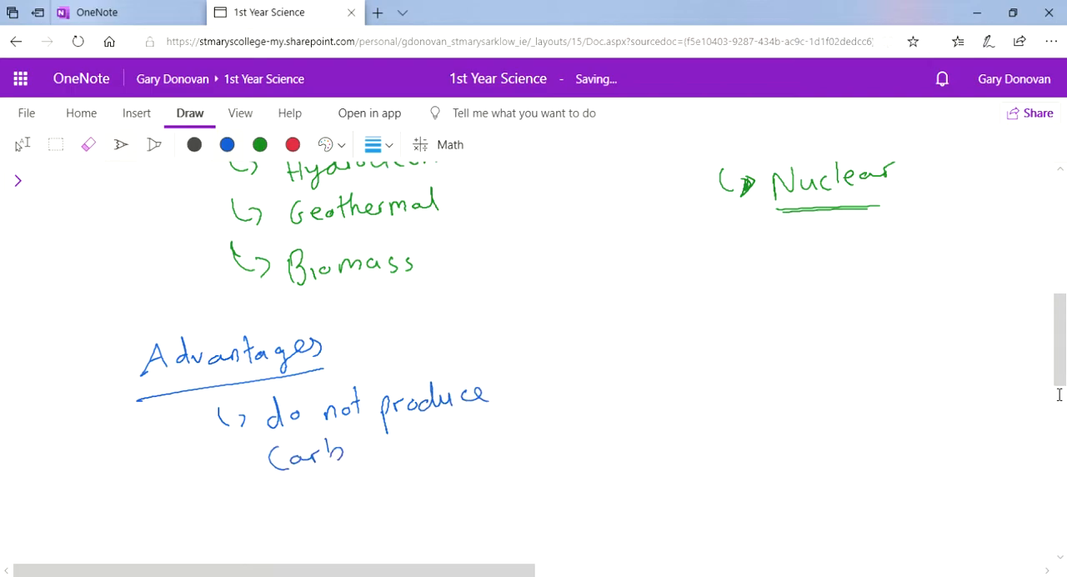
pyautogui.moveTo(350, 454); pyautogui.dragTo(433, 447)
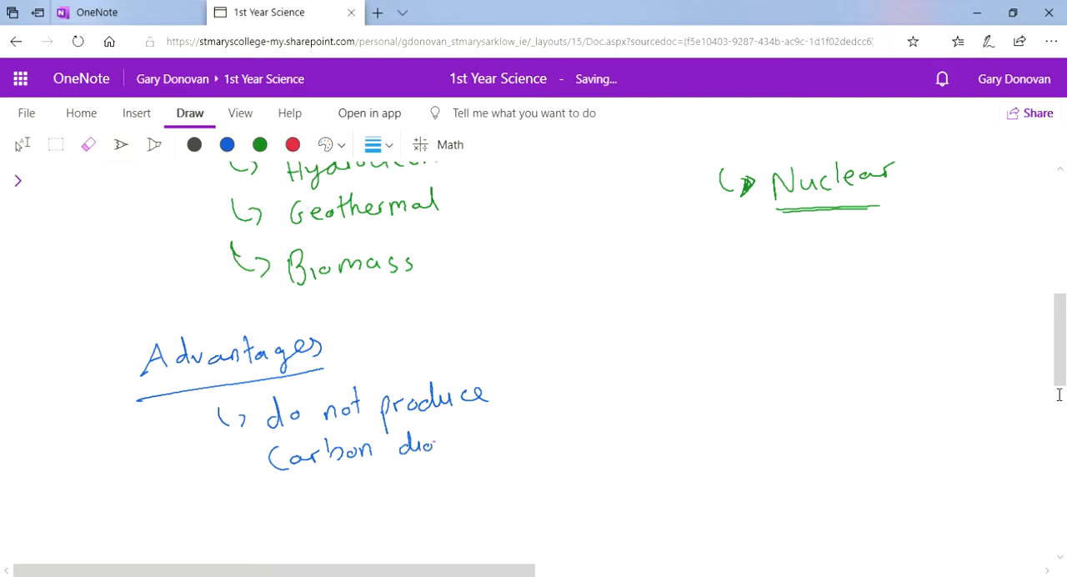
pyautogui.moveTo(433, 447); pyautogui.dragTo(503, 437)
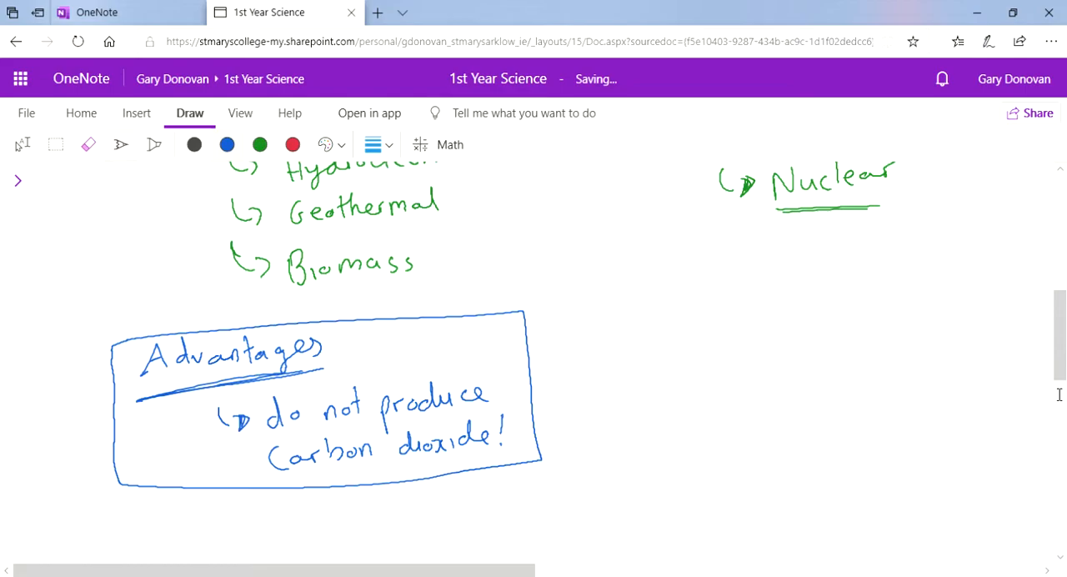
pyautogui.moveTo(691, 390)
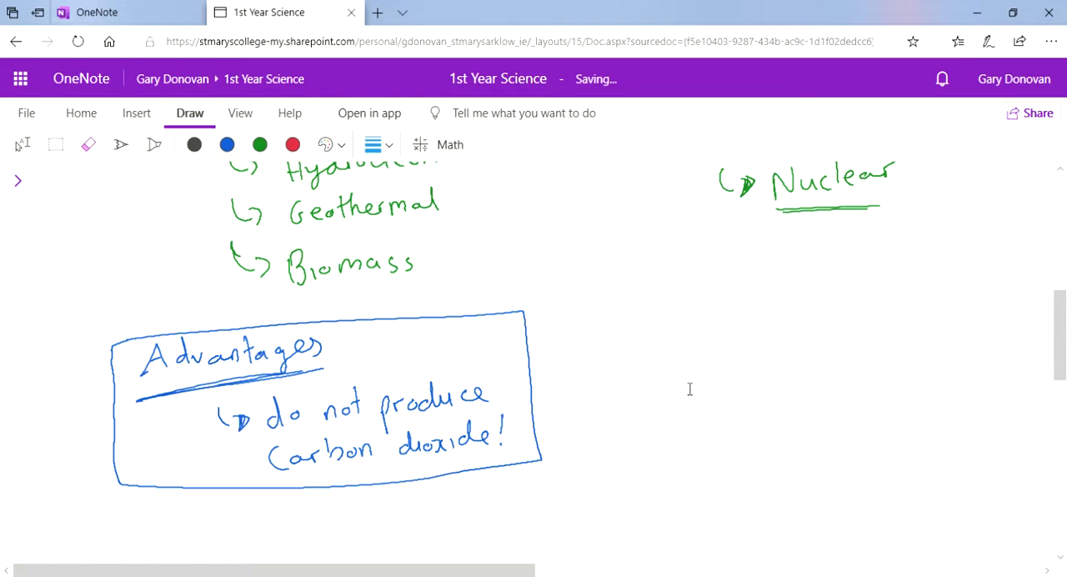
# Step: Draw an arrow linking Nuclear to the Advantages box
pyautogui.hscroll(3)
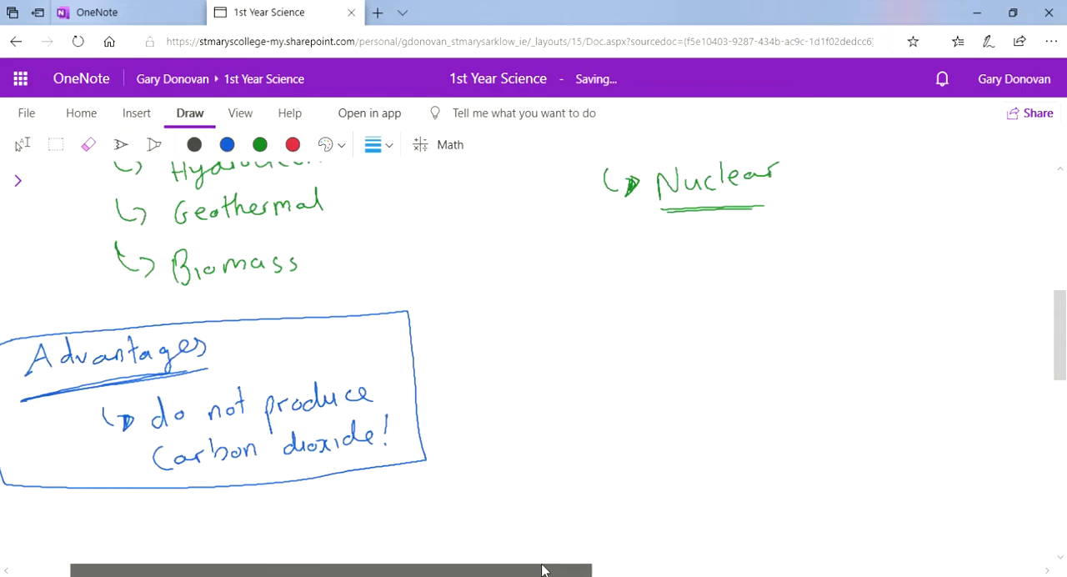
pyautogui.hscroll(3)
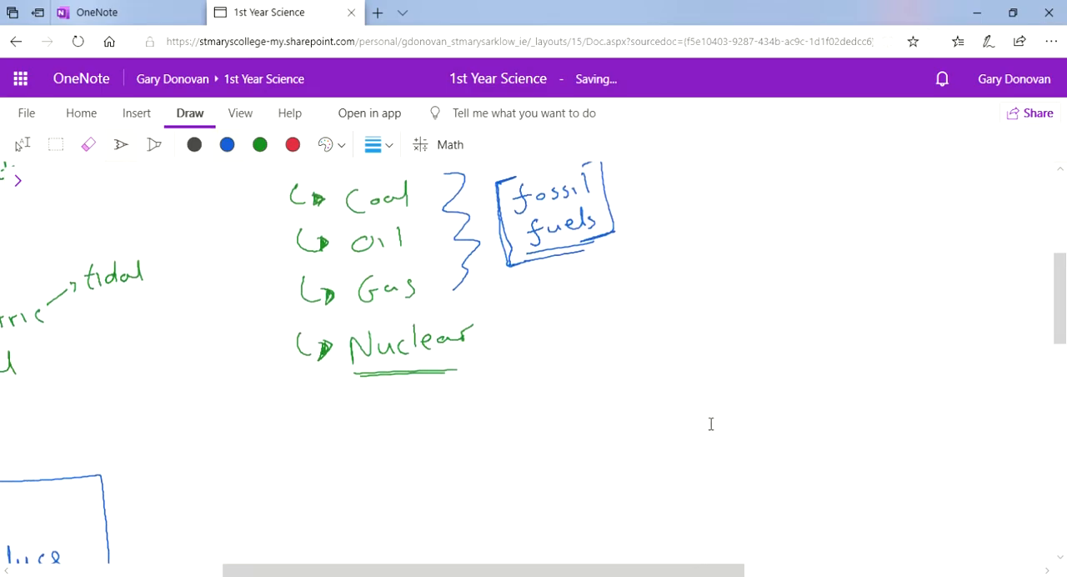
pyautogui.scroll(-3)
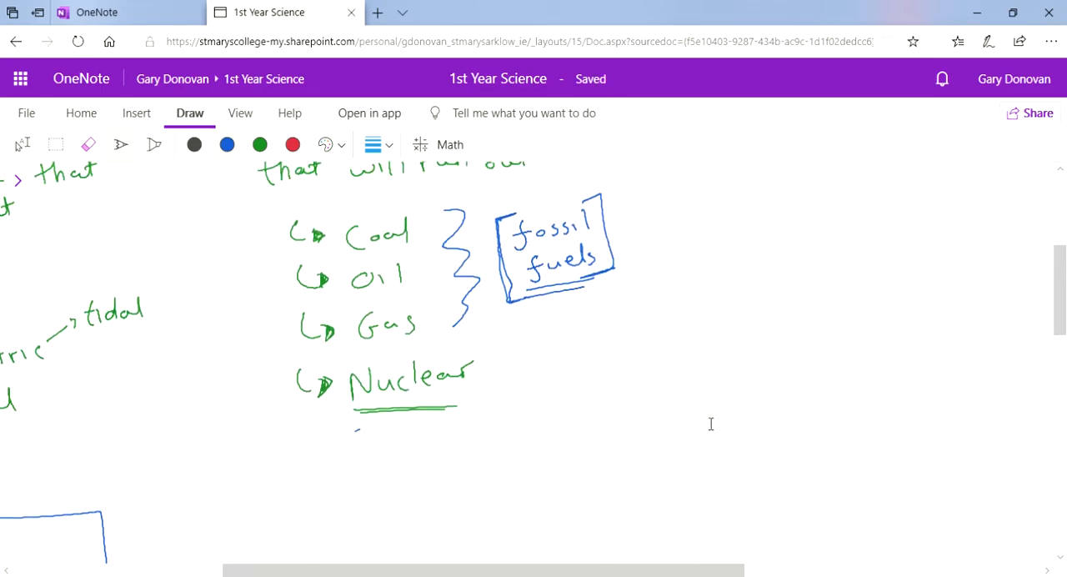
pyautogui.moveTo(358, 430); pyautogui.dragTo(175, 517)
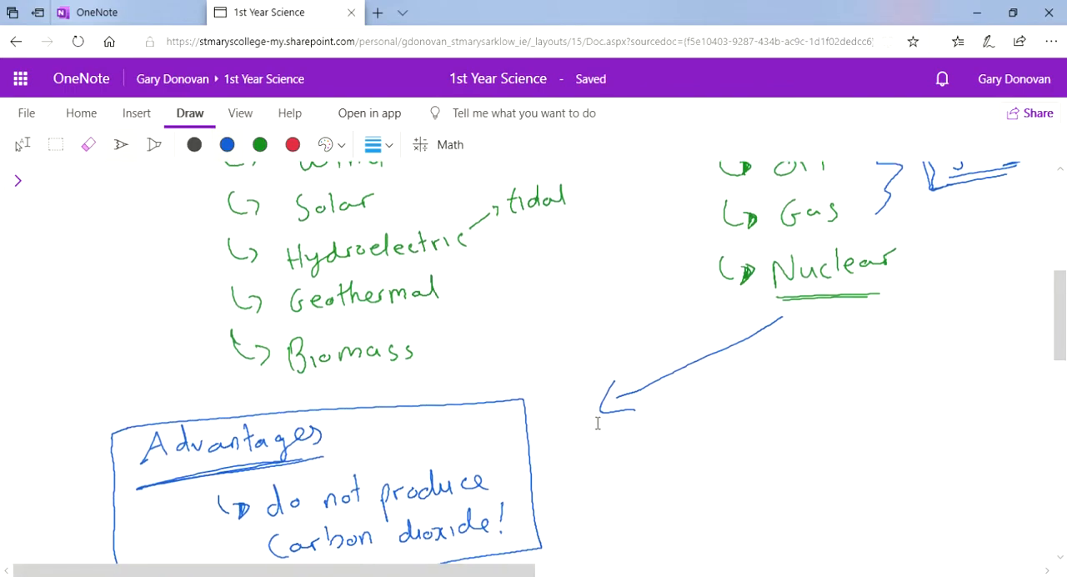
# Step: Draw an arrow from the fossil fuels box to the note 'do produce CO2'
pyautogui.scroll(-3)
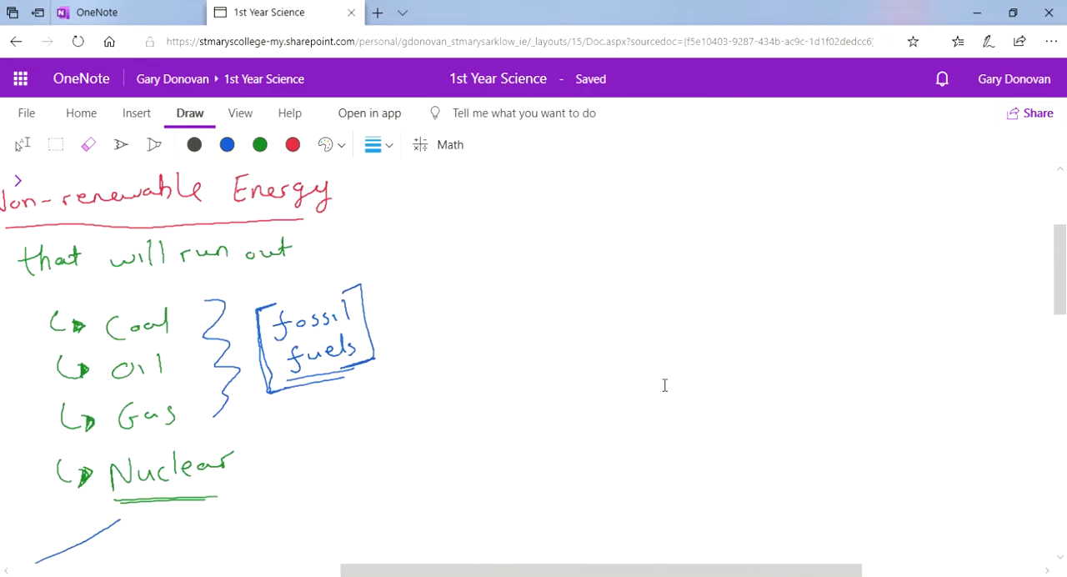
pyautogui.moveTo(387, 291); pyautogui.dragTo(554, 196)
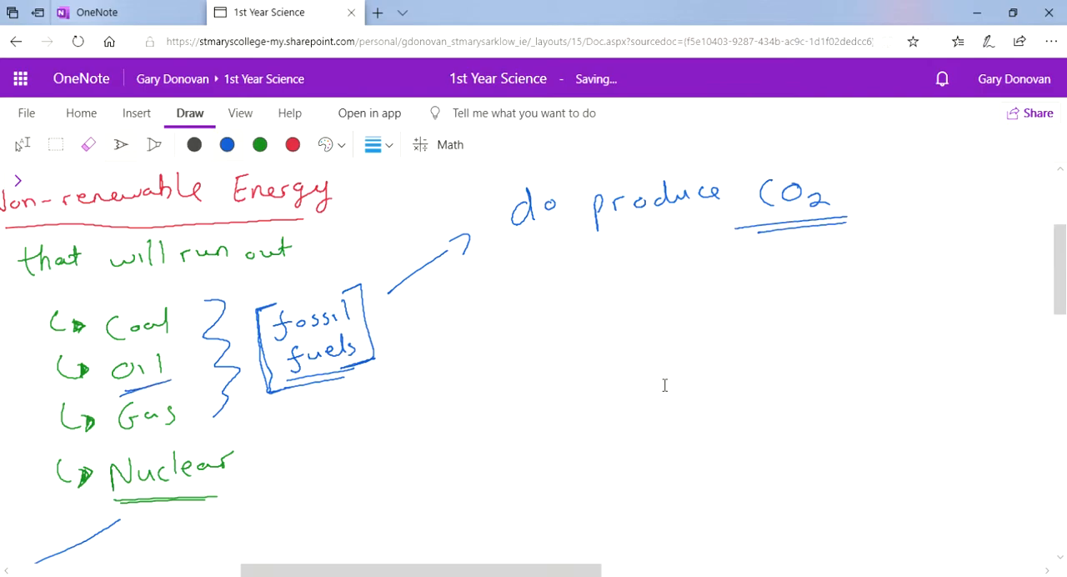
pyautogui.moveTo(114, 383); pyautogui.dragTo(175, 381)
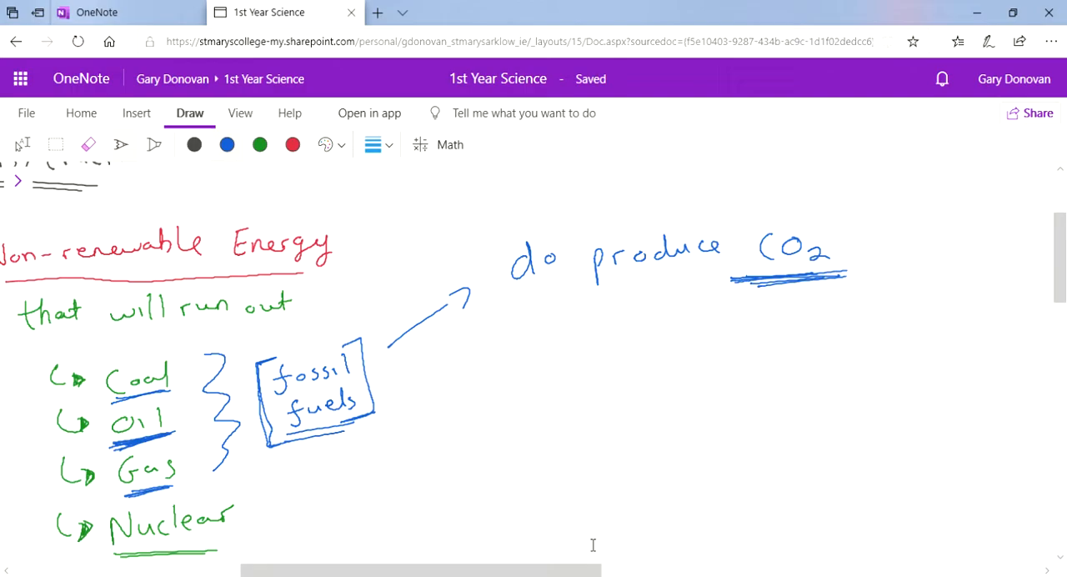
# Step: Write 'Climate Change' in blue beneath 'do produce CO2' and box it
pyautogui.moveTo(553, 358); pyautogui.dragTo(642, 358)
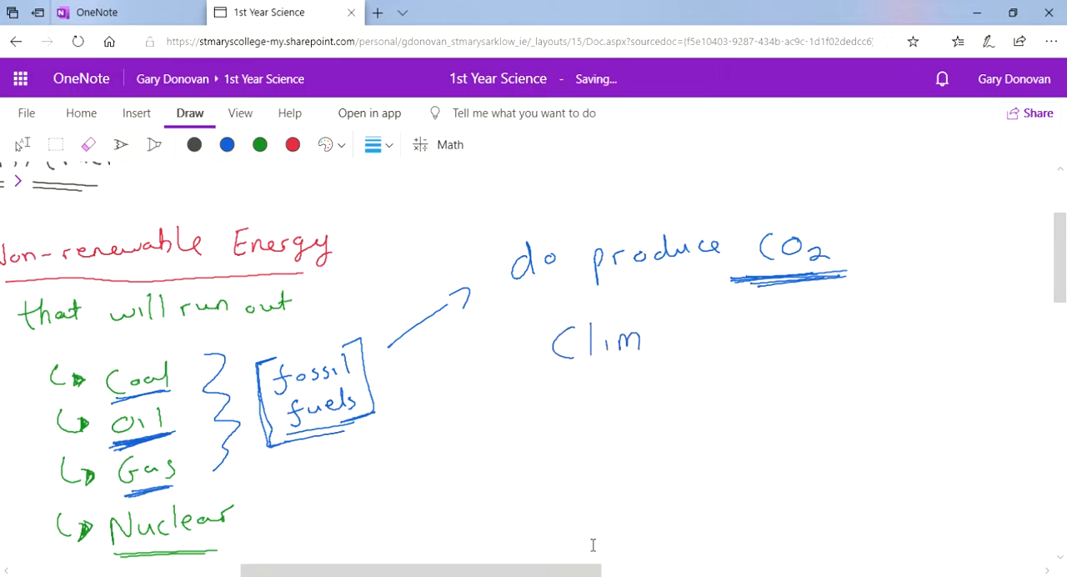
pyautogui.moveTo(642, 342); pyautogui.dragTo(783, 339)
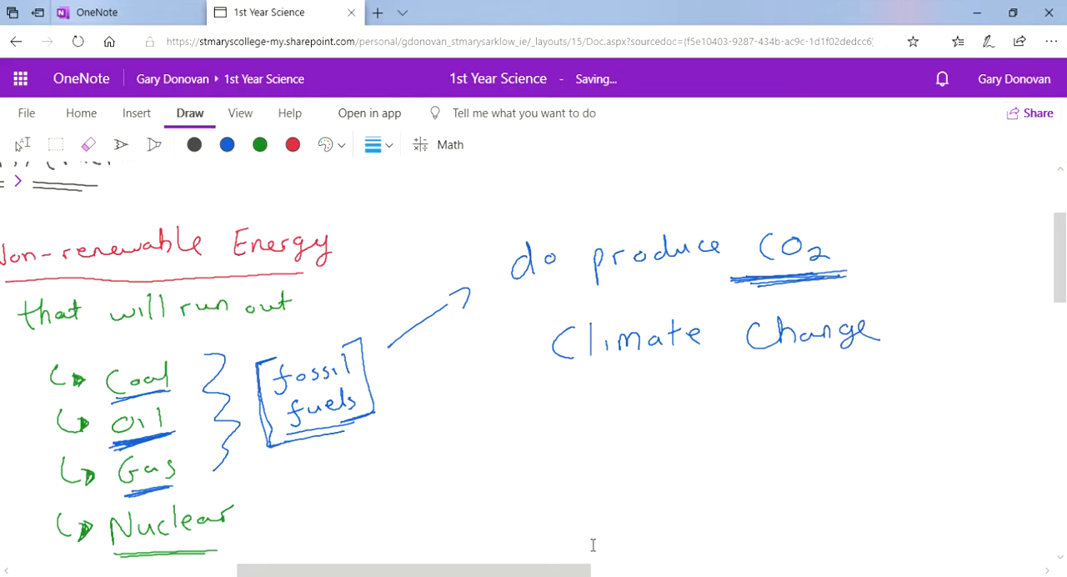
pyautogui.moveTo(550, 367); pyautogui.dragTo(909, 300)
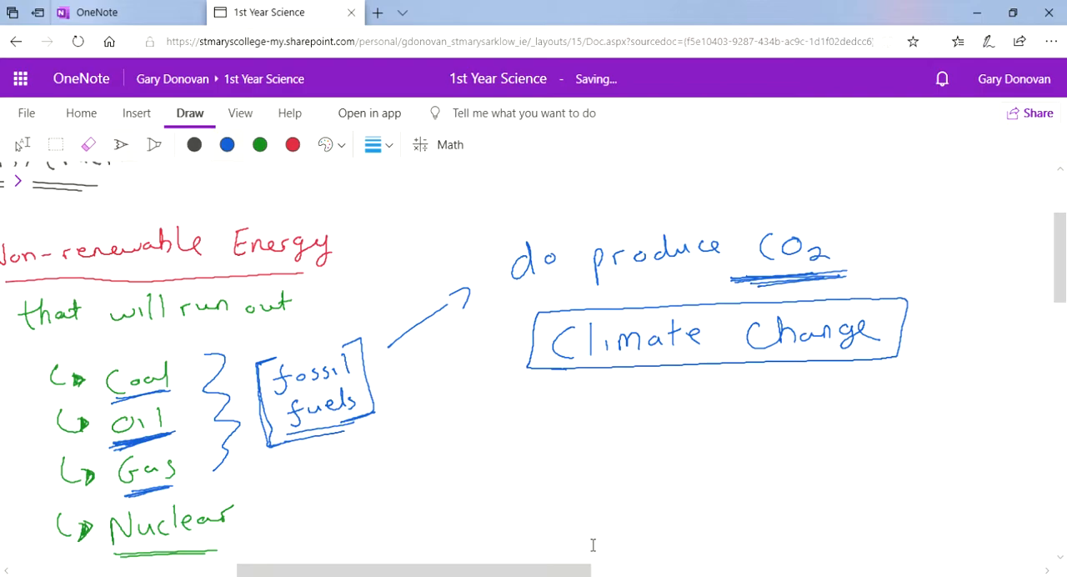
pyautogui.hscroll(3)
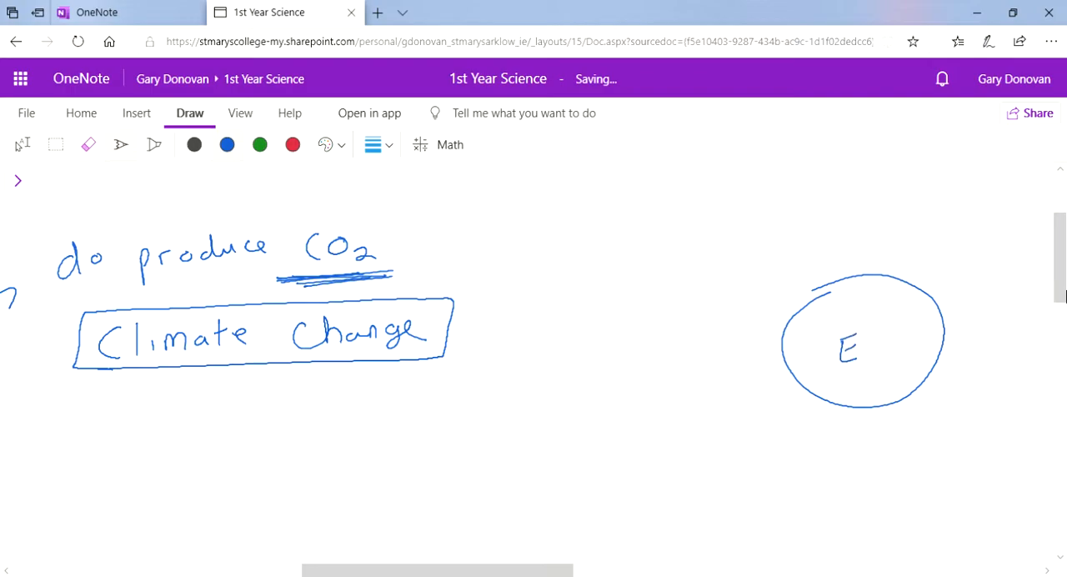
# Step: Draw a red sun circle labelled S with a wavy ray reaching toward Earth
pyautogui.moveTo(509, 203); pyautogui.dragTo(567, 241)
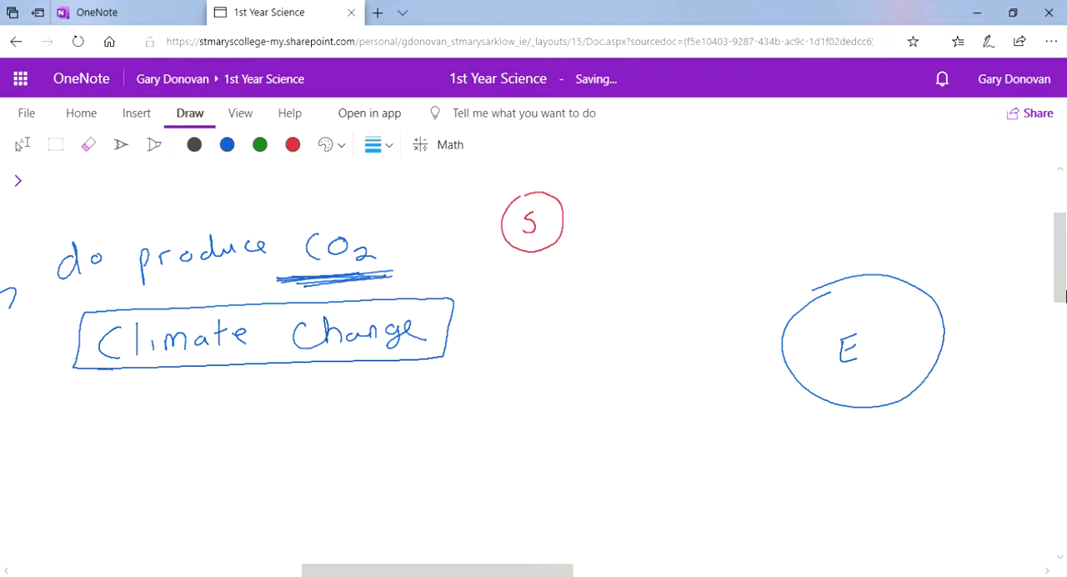
pyautogui.moveTo(570, 237); pyautogui.dragTo(700, 296)
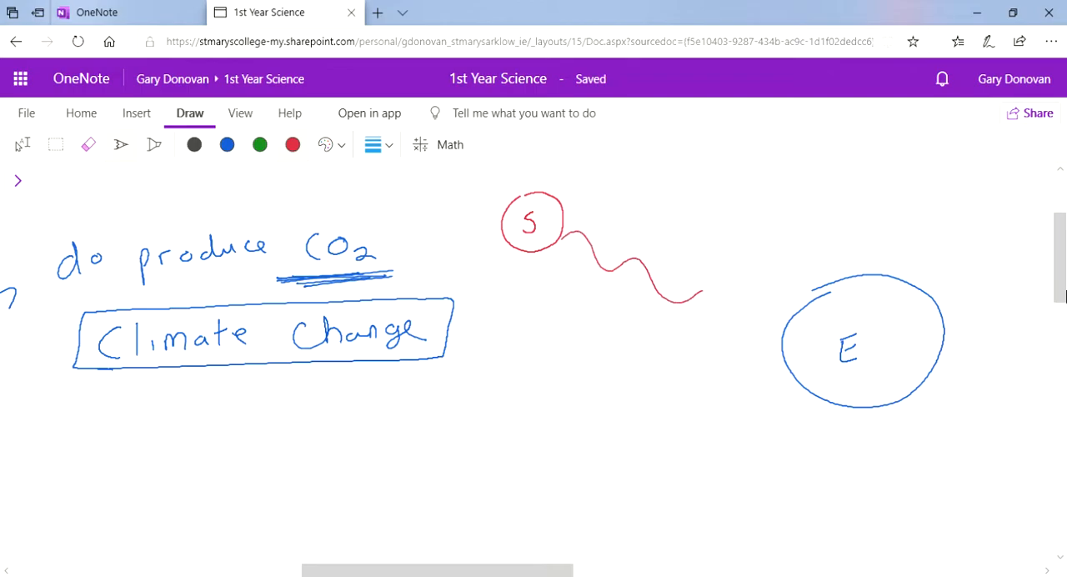
pyautogui.moveTo(704, 296); pyautogui.dragTo(787, 316)
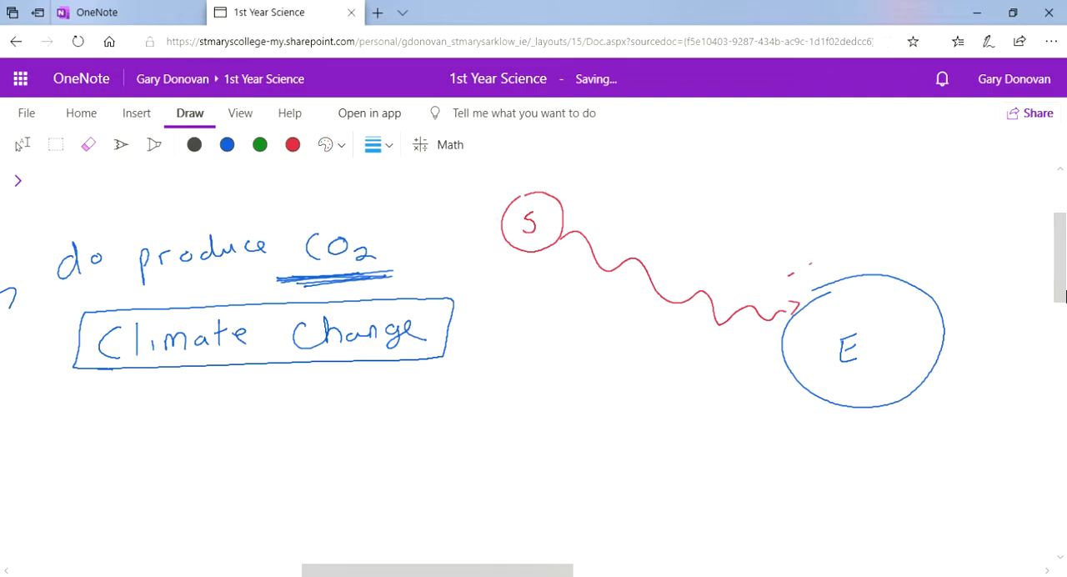
# Step: Add more rays, dashed red and green atmosphere rings, and label 'Too much CO2' below Earth
pyautogui.moveTo(800, 284); pyautogui.dragTo(959, 295)
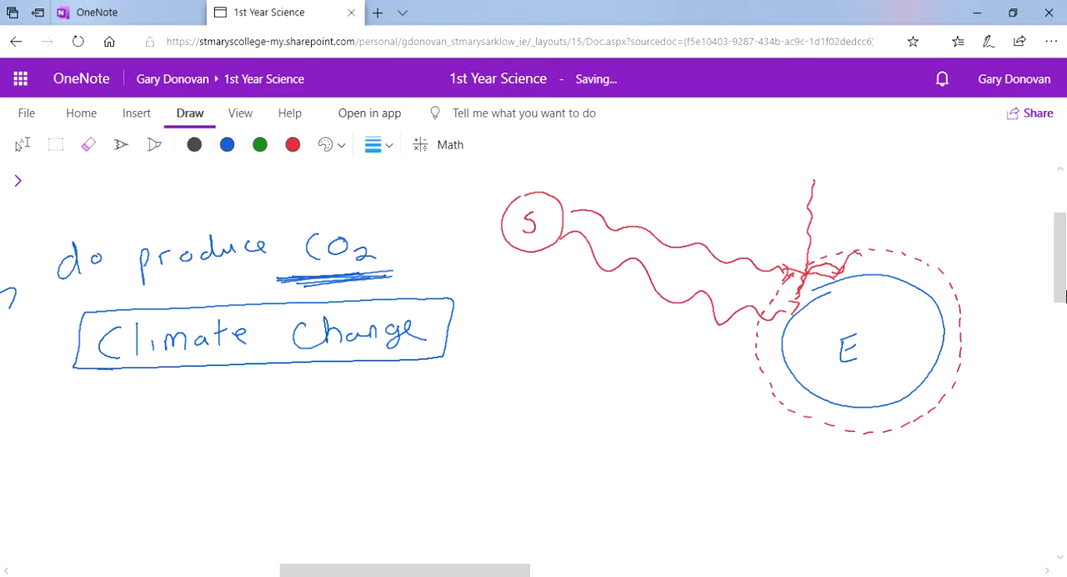
pyautogui.moveTo(834, 258); pyautogui.dragTo(887, 183)
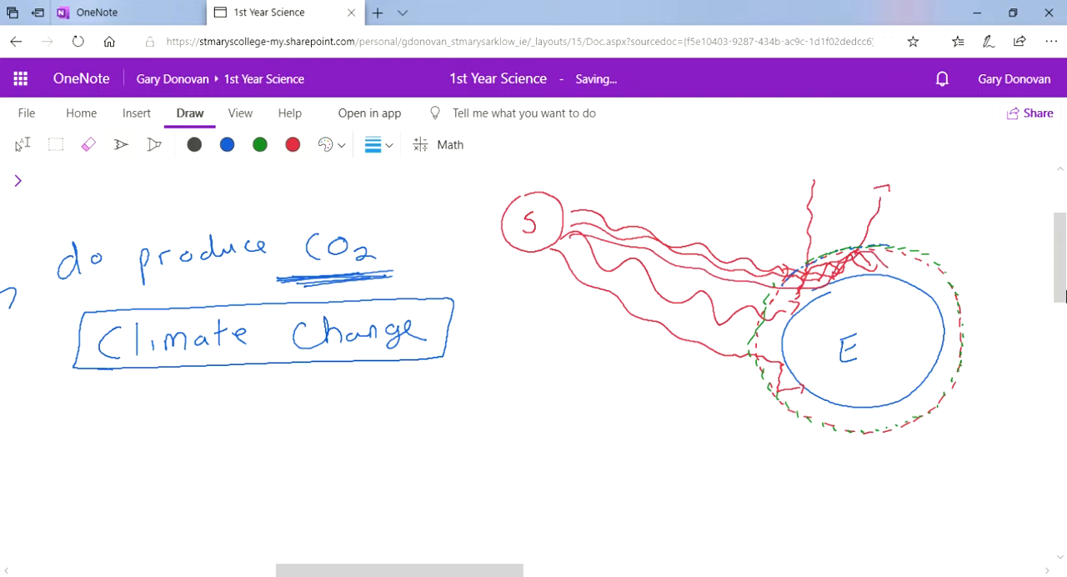
pyautogui.moveTo(754, 463); pyautogui.dragTo(831, 467)
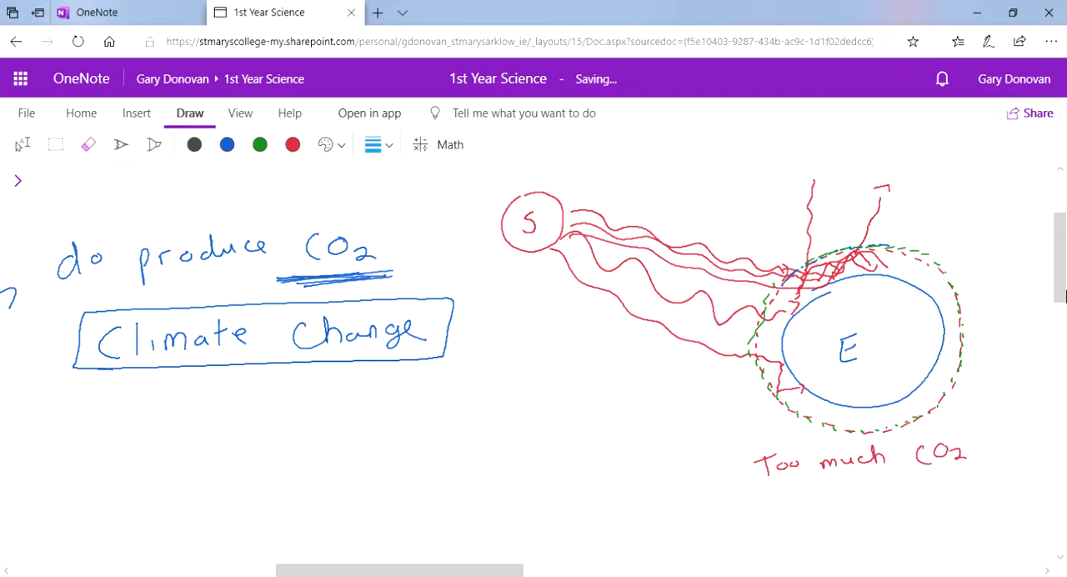
# Step: Write an arrow leading to '1 – 1.5°C' in red under Too much CO2 and double-underline it
pyautogui.scroll(-3)
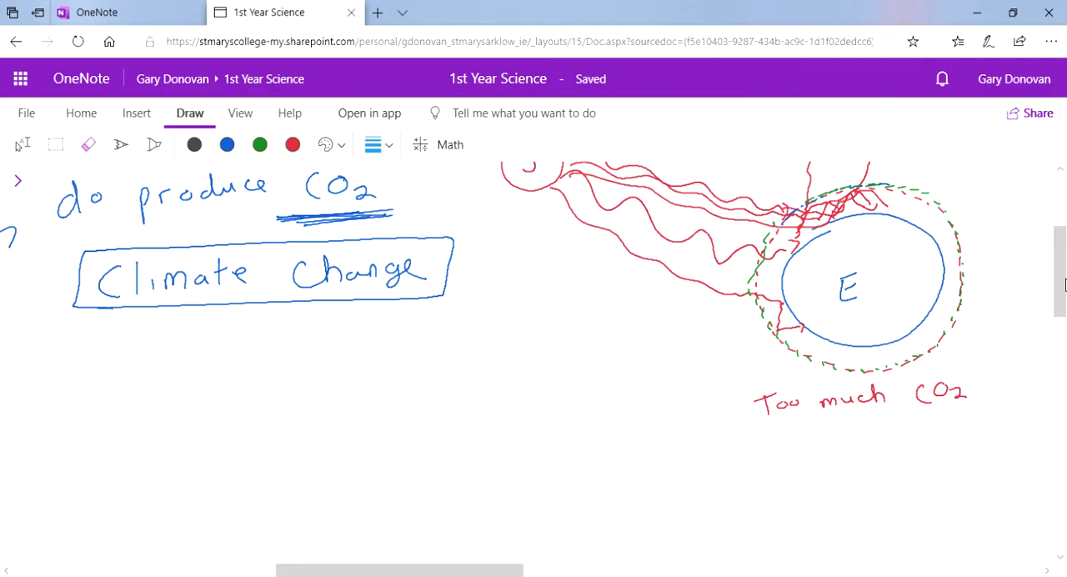
pyautogui.moveTo(754, 464); pyautogui.dragTo(784, 457)
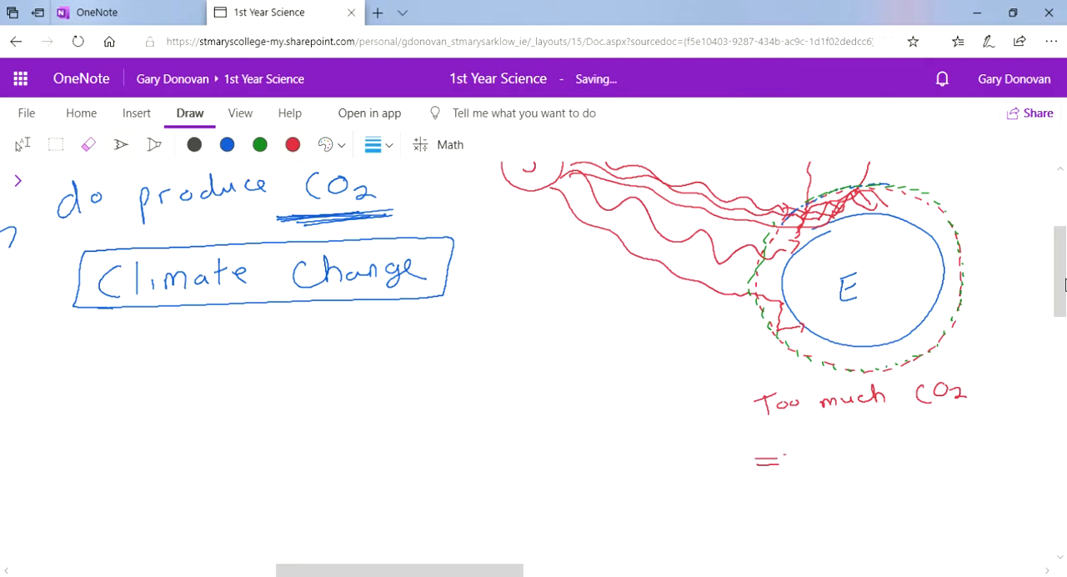
pyautogui.moveTo(753, 458); pyautogui.dragTo(897, 458)
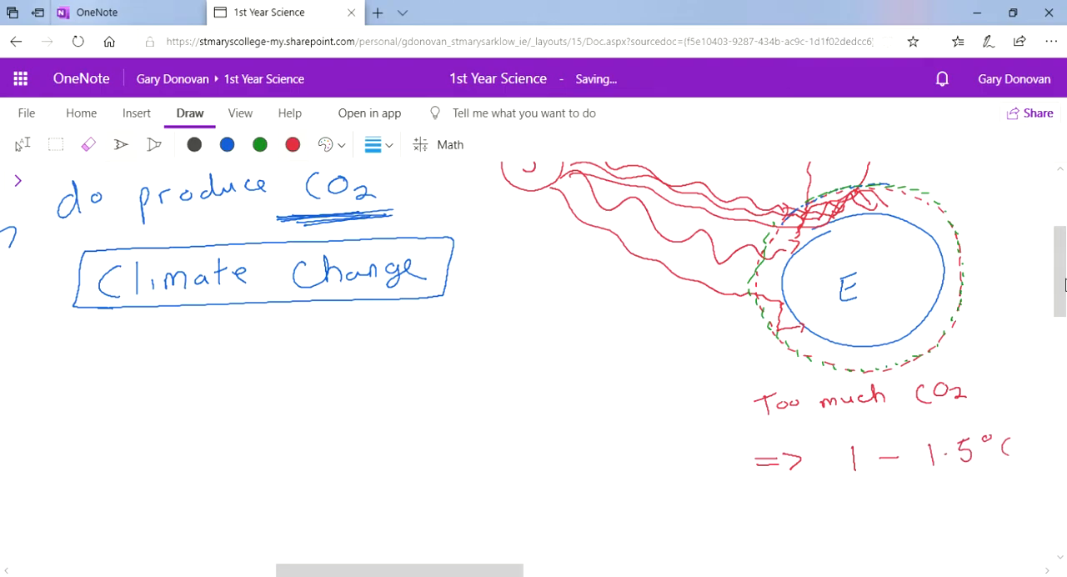
pyautogui.moveTo(868, 484); pyautogui.dragTo(975, 490)
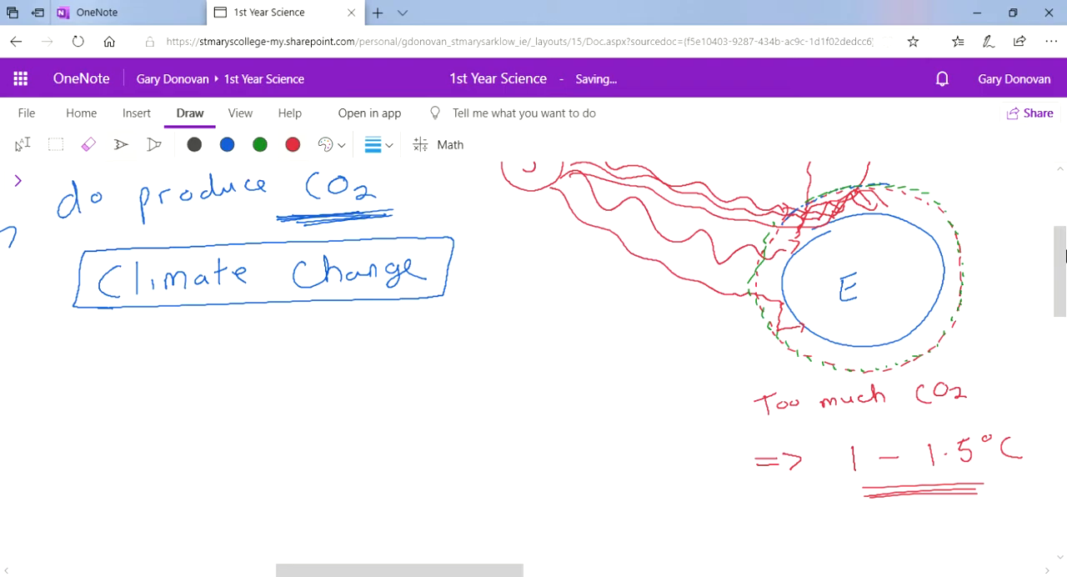
pyautogui.scroll(-3)
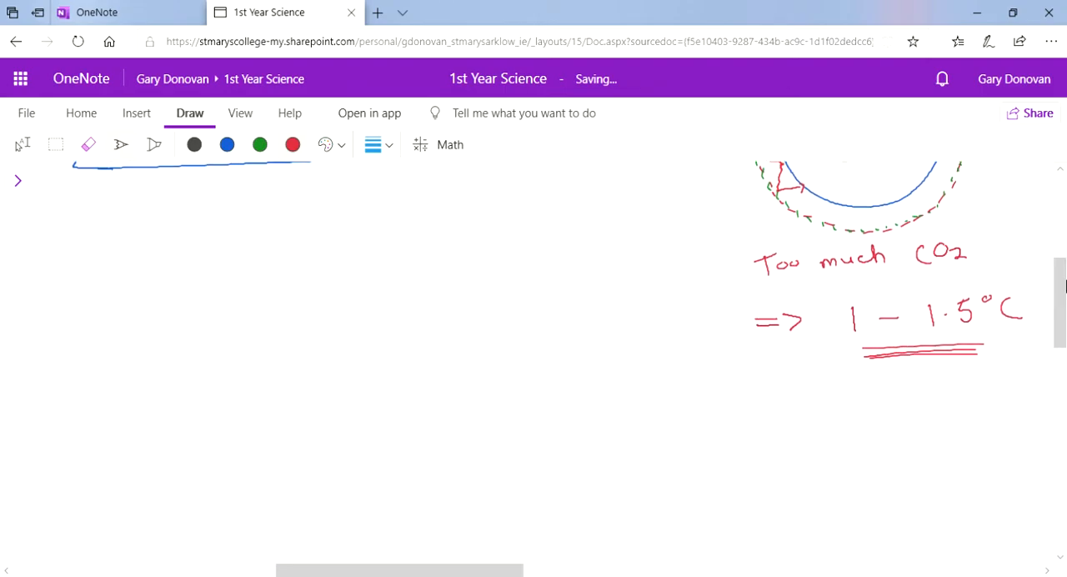
# Step: Write the arrowed point 'Polar Ice Caps to melt' with '(Polar bears)' underneath
pyautogui.moveTo(597, 391); pyautogui.dragTo(637, 417)
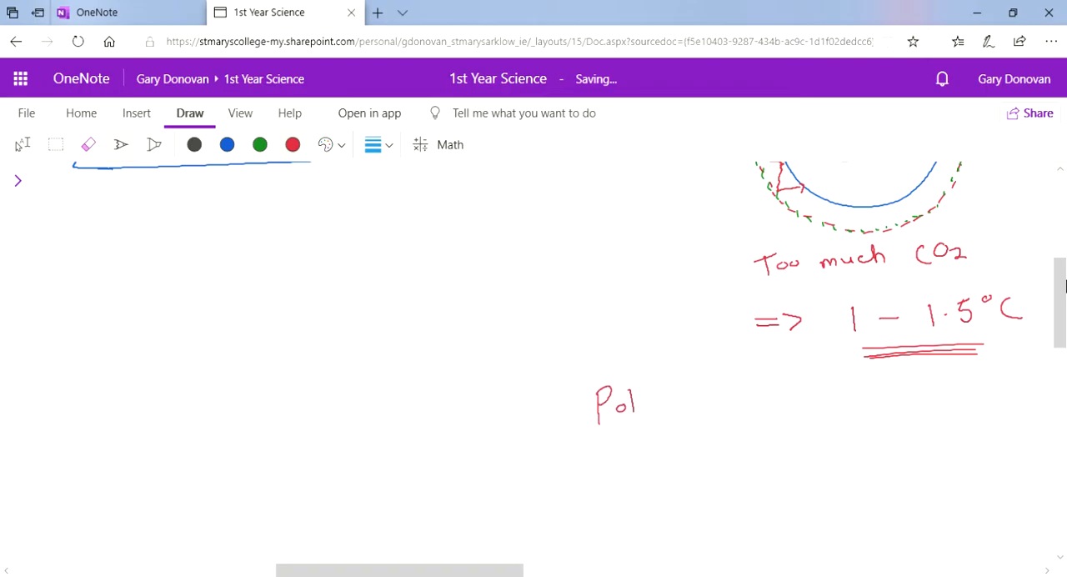
pyautogui.moveTo(634, 401); pyautogui.dragTo(800, 400)
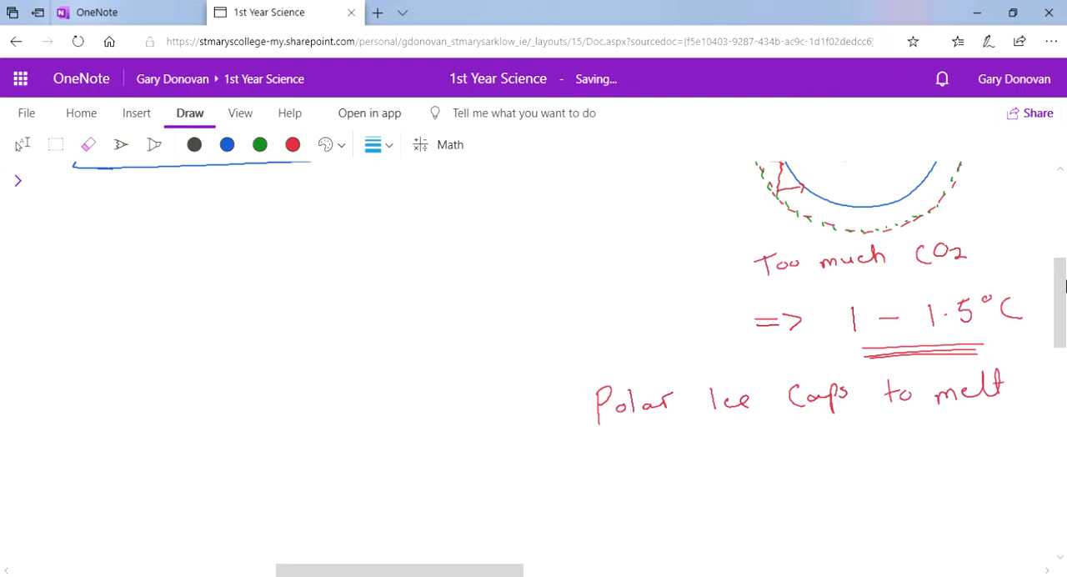
pyautogui.moveTo(513, 415); pyautogui.dragTo(580, 416)
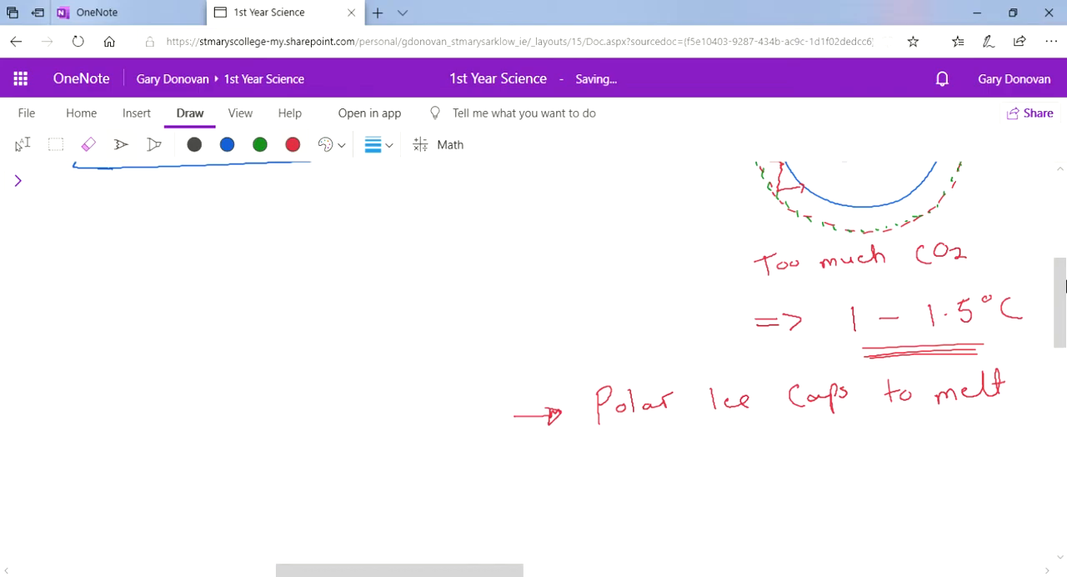
pyautogui.moveTo(682, 440); pyautogui.dragTo(734, 464)
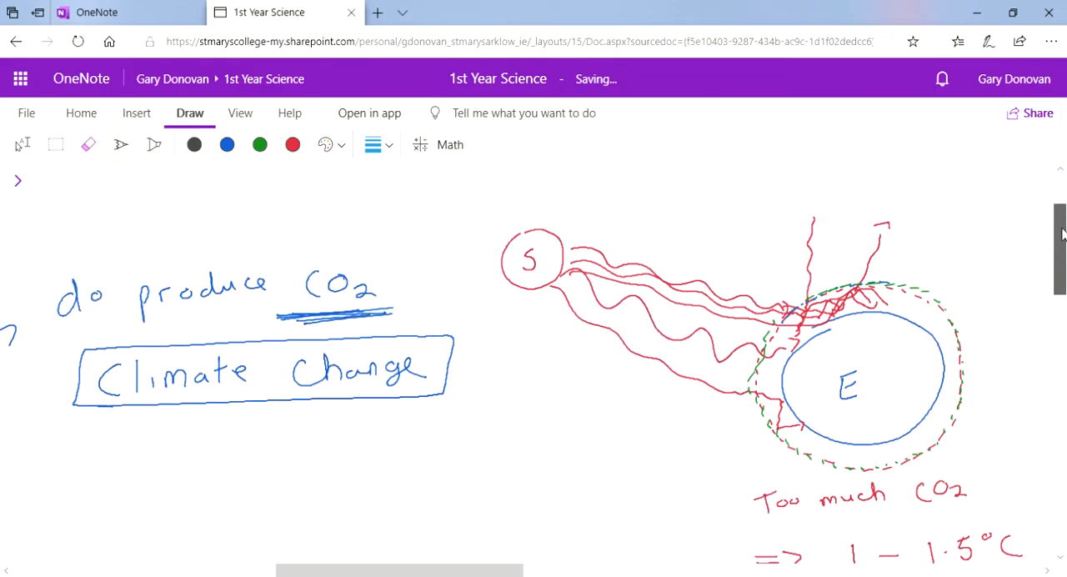
pyautogui.scroll(-3)
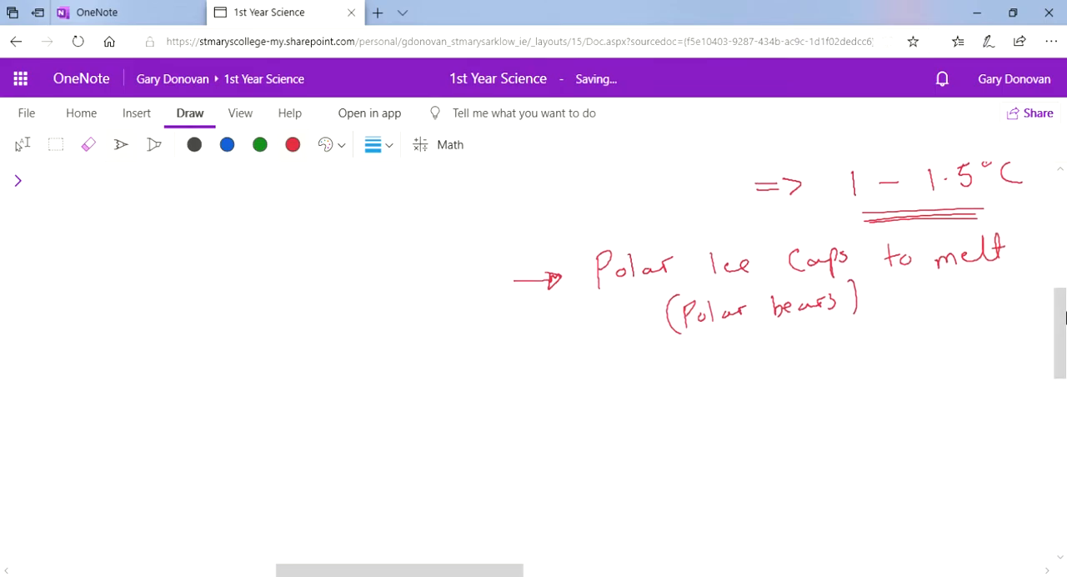
# Step: Add the sub-point 'Sea levels to rise up to 1m' with 1m underlined for emphasis
pyautogui.moveTo(620, 350); pyautogui.dragTo(614, 387)
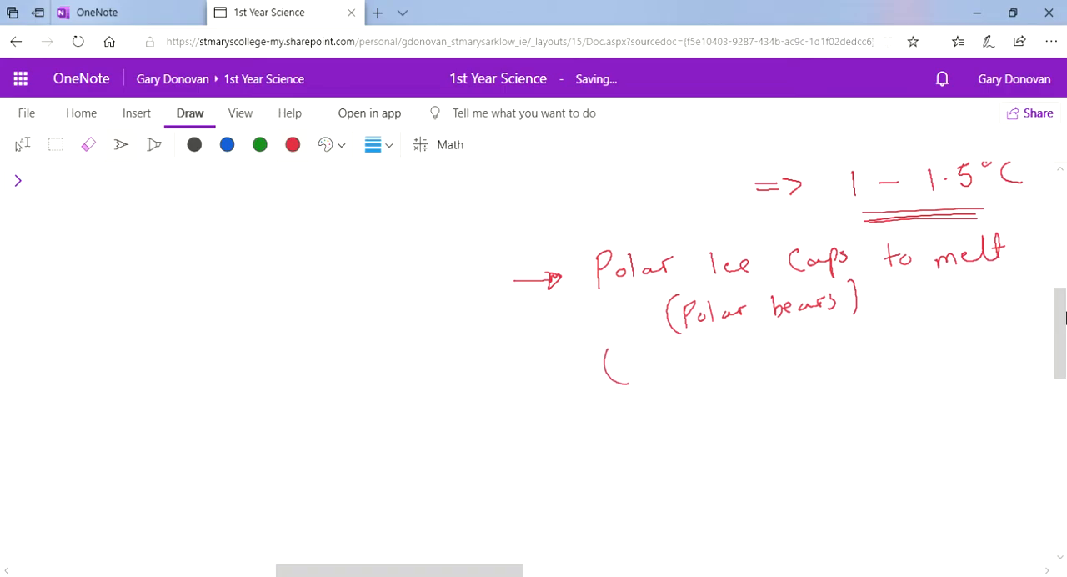
pyautogui.moveTo(634, 371); pyautogui.dragTo(737, 380)
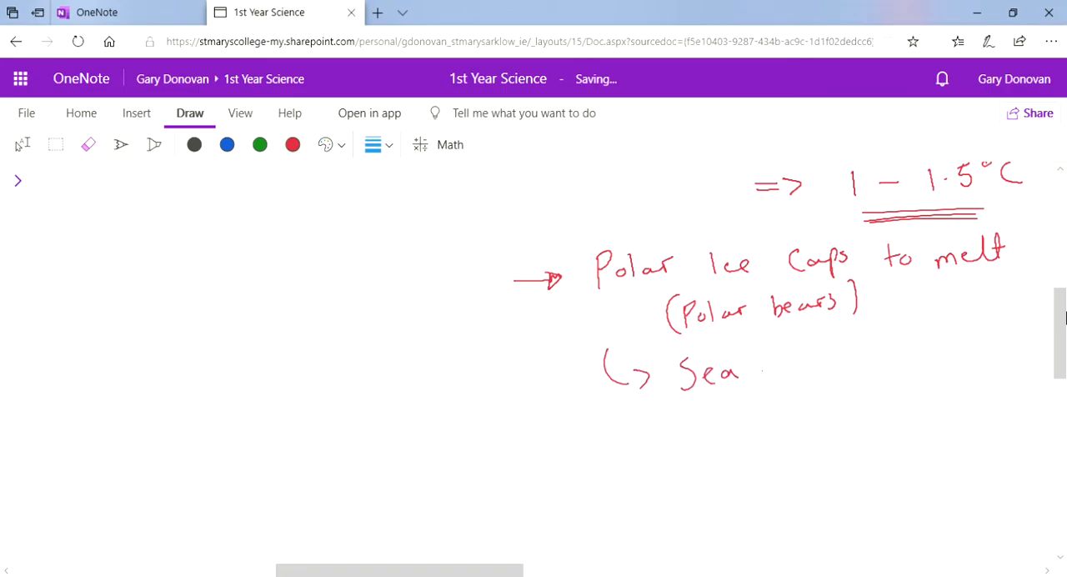
pyautogui.moveTo(764, 359); pyautogui.dragTo(850, 364)
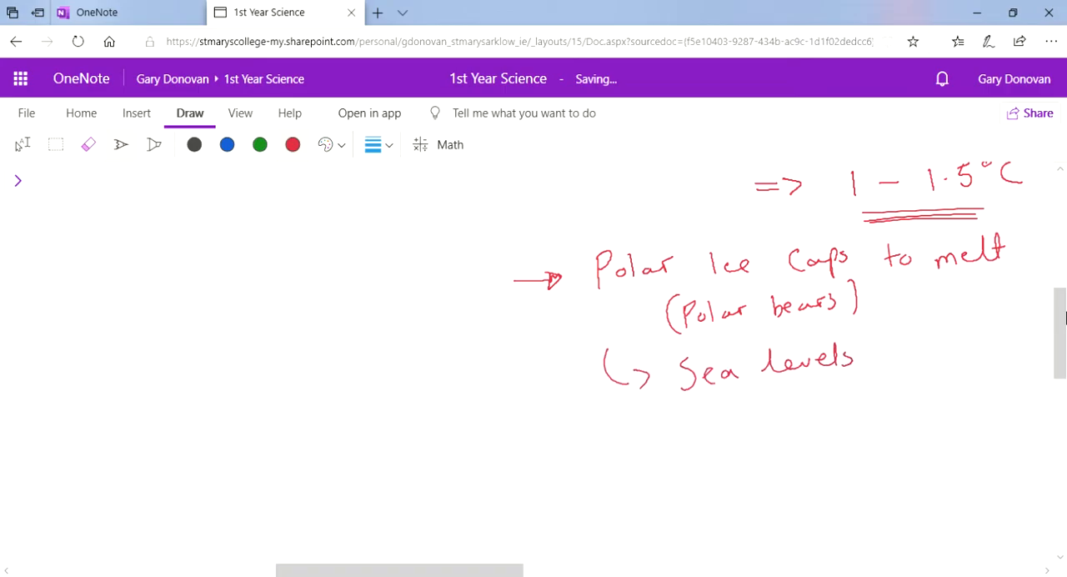
pyautogui.moveTo(876, 359); pyautogui.dragTo(942, 358)
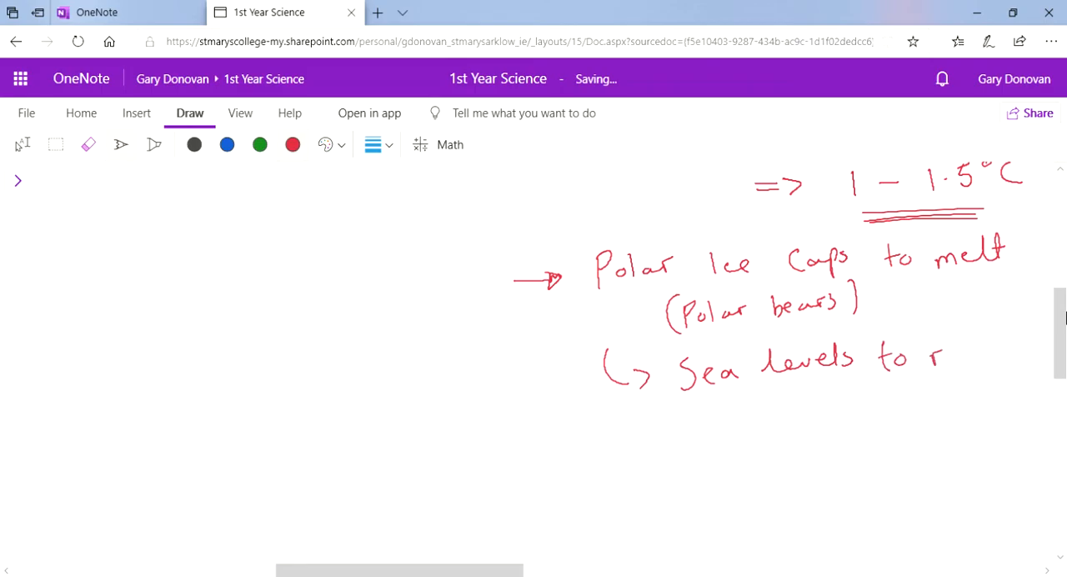
pyautogui.moveTo(943, 359); pyautogui.dragTo(993, 358)
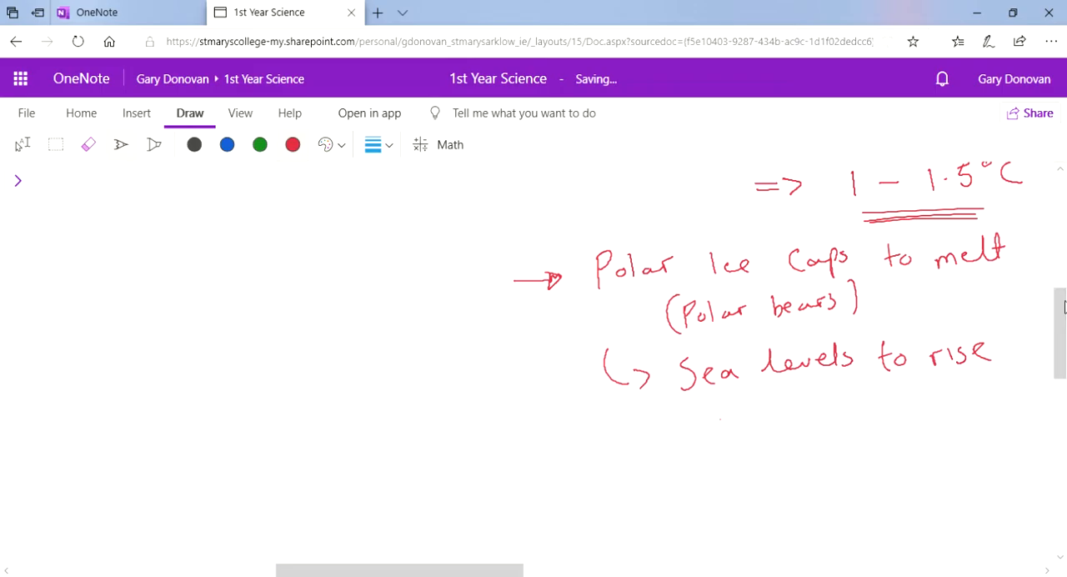
pyautogui.moveTo(720, 401); pyautogui.dragTo(801, 417)
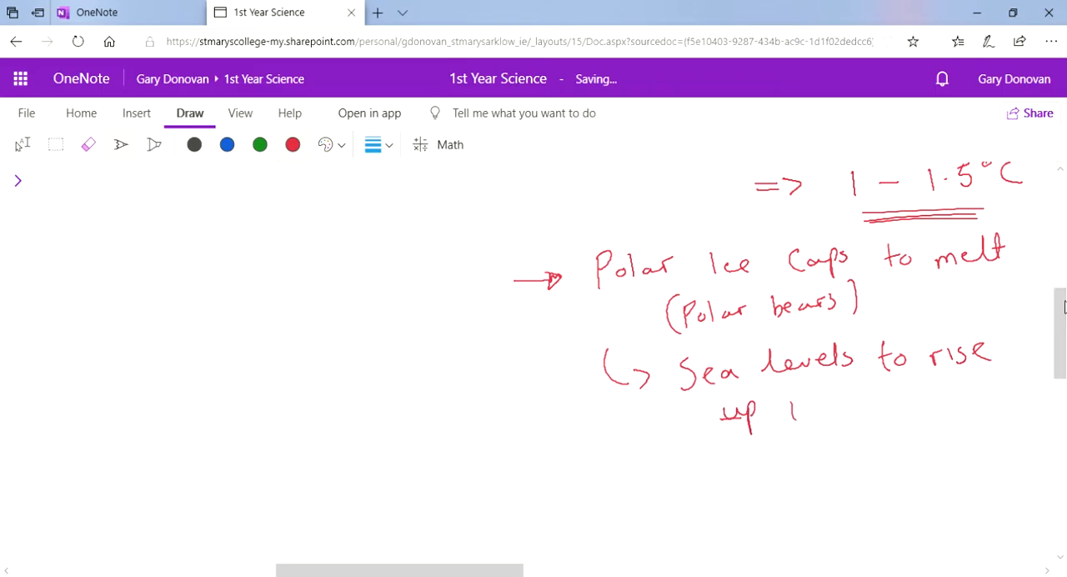
pyautogui.moveTo(784, 409); pyautogui.dragTo(898, 409)
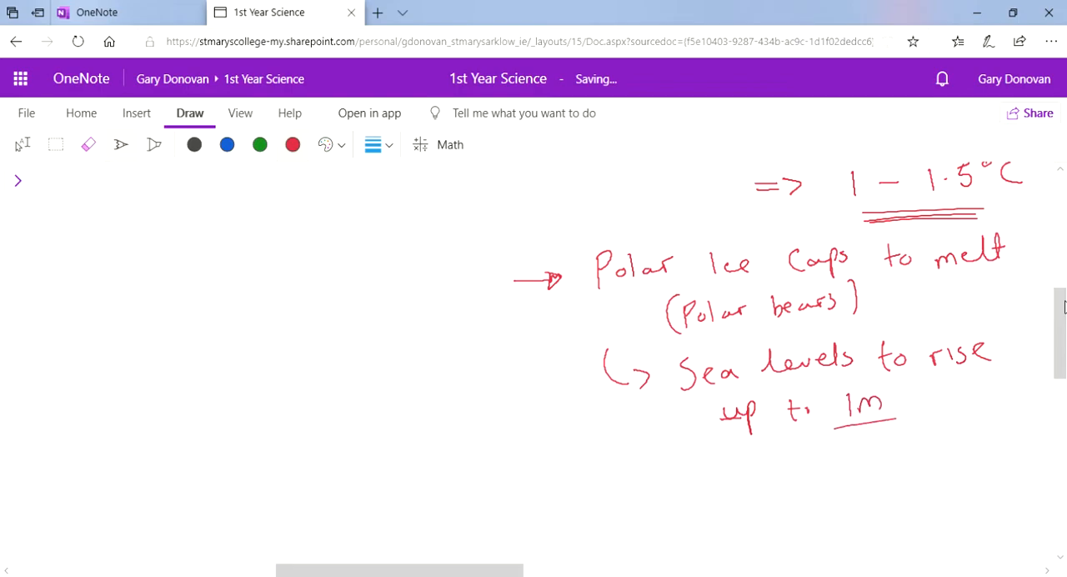
pyautogui.moveTo(833, 430); pyautogui.dragTo(898, 427)
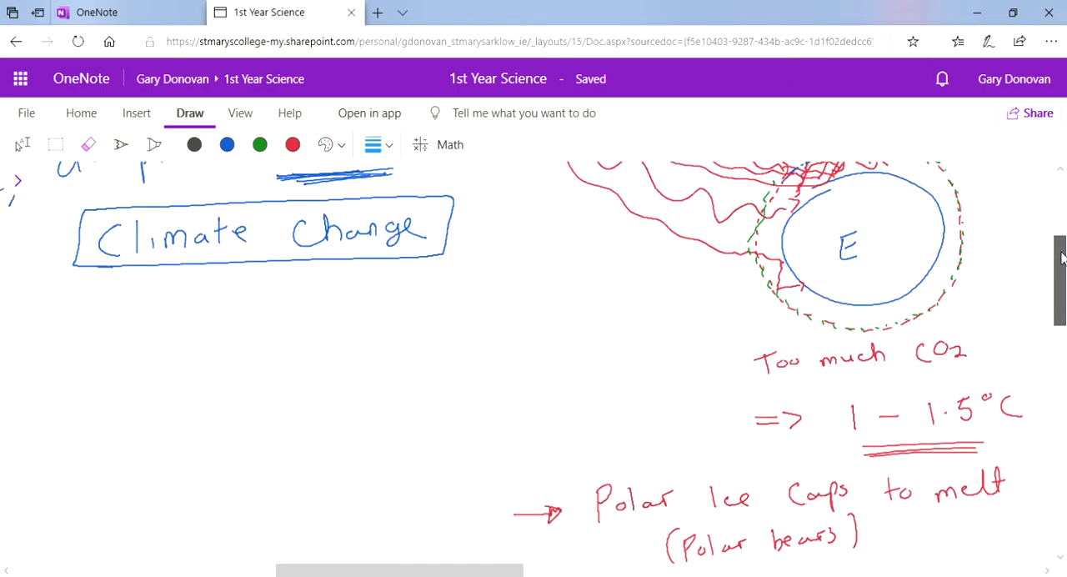
pyautogui.scroll(-3)
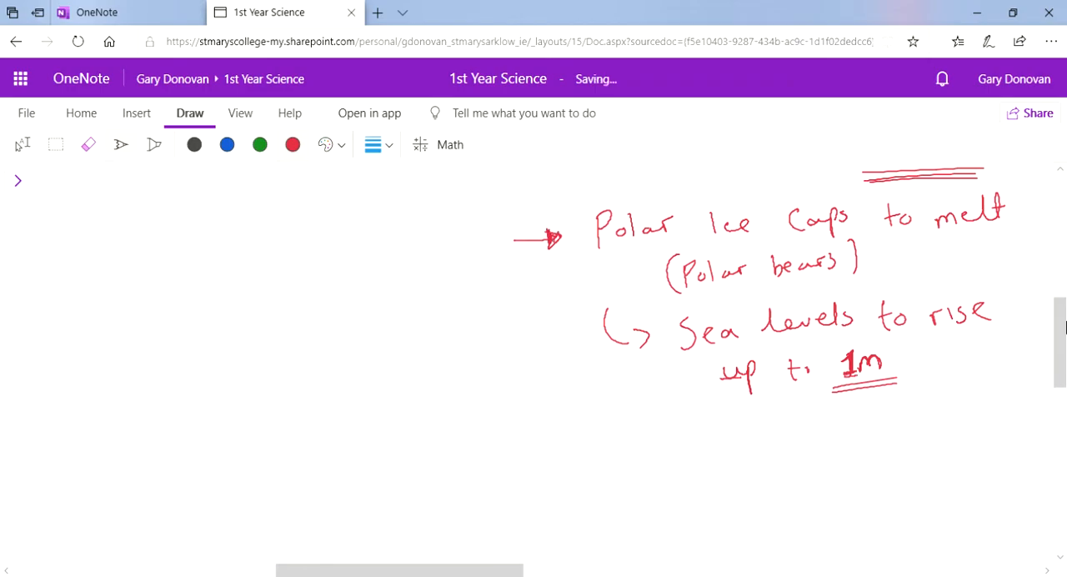
# Step: Write the arrowed effect 'Deserts to get bigger' on the left, with 'bigger' underlined
pyautogui.moveTo(97, 251); pyautogui.dragTo(117, 250)
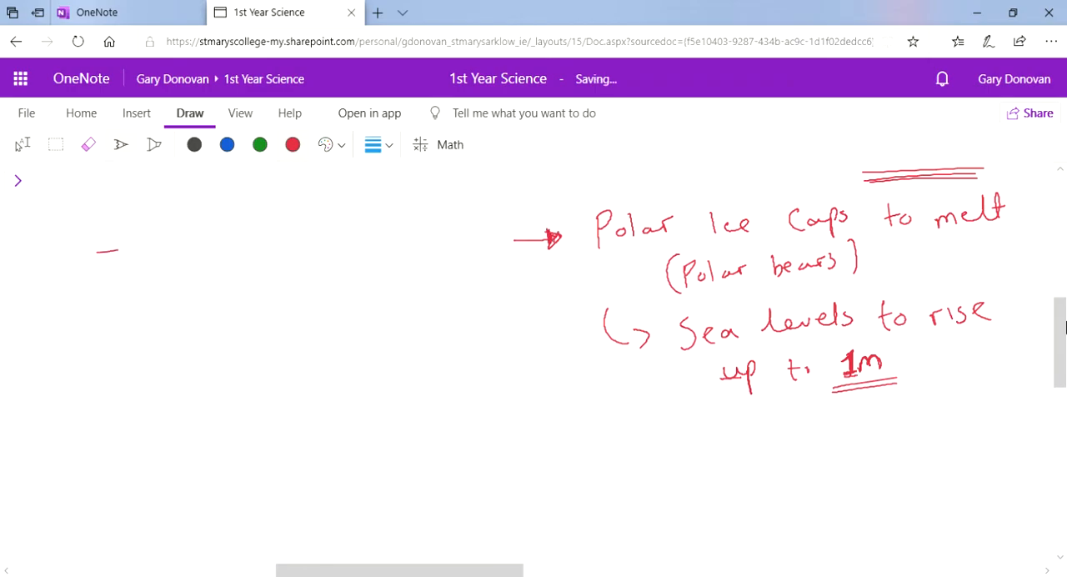
pyautogui.moveTo(100, 251); pyautogui.dragTo(130, 249)
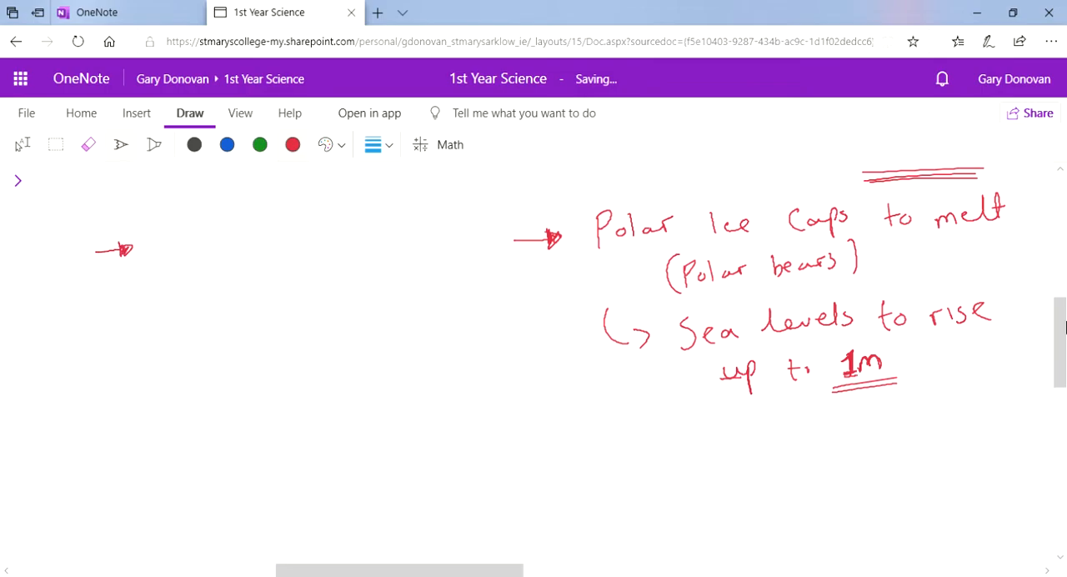
pyautogui.moveTo(157, 250); pyautogui.dragTo(200, 267)
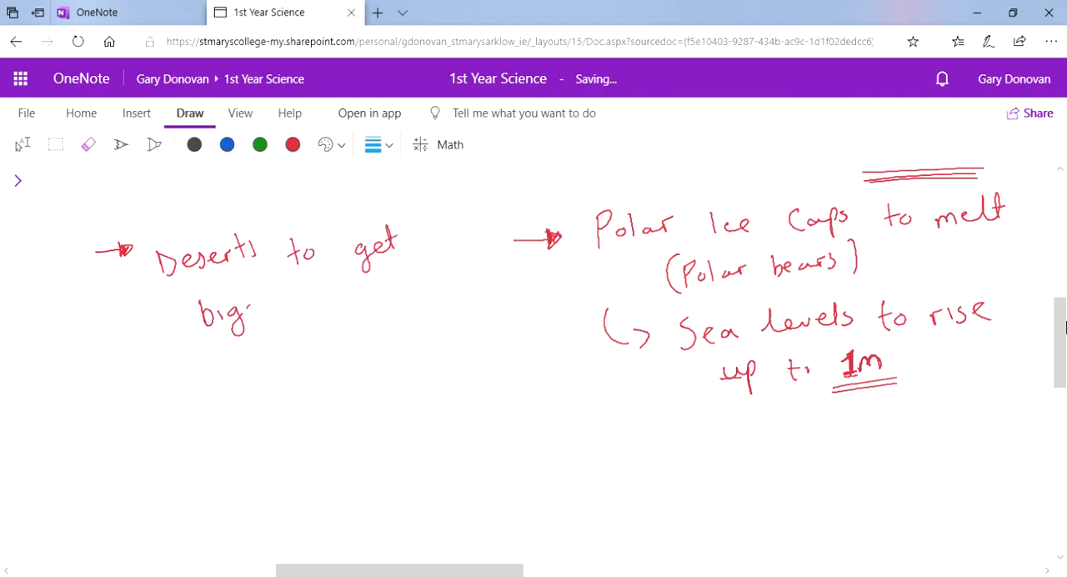
pyautogui.moveTo(250, 315); pyautogui.dragTo(291, 315)
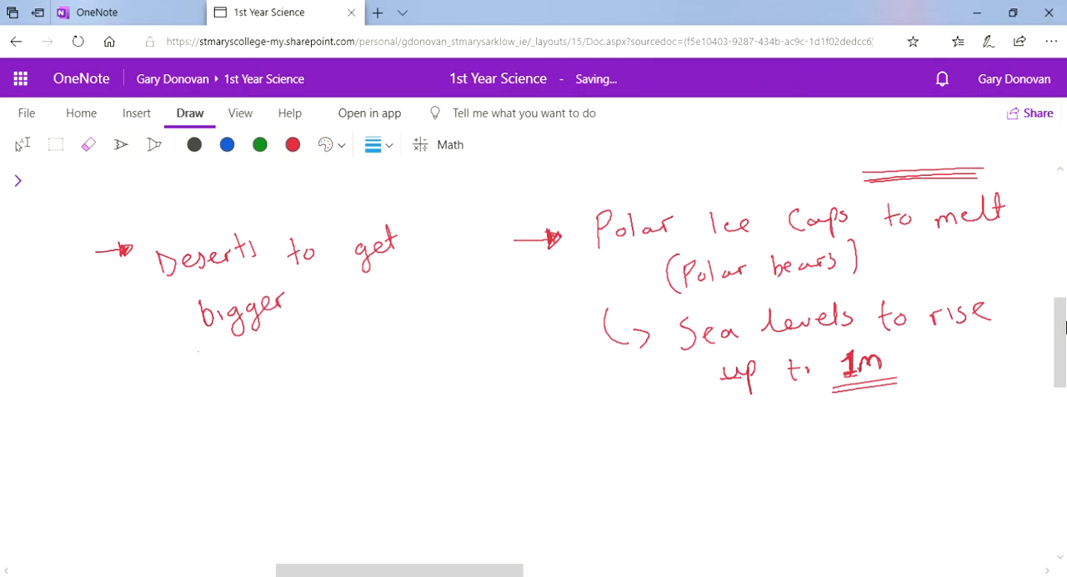
pyautogui.moveTo(196, 342); pyautogui.dragTo(290, 342)
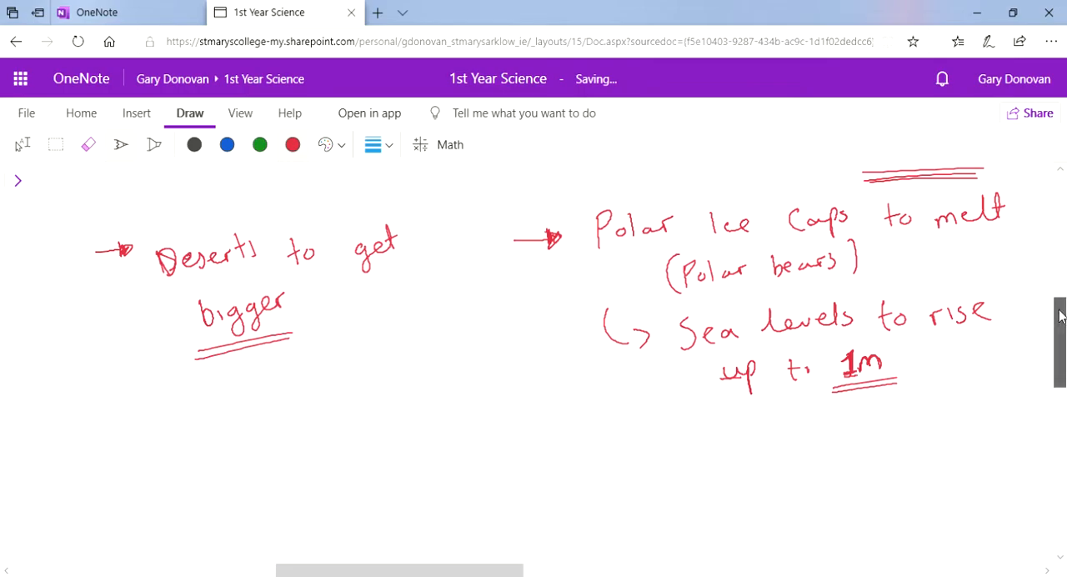
pyautogui.scroll(-3)
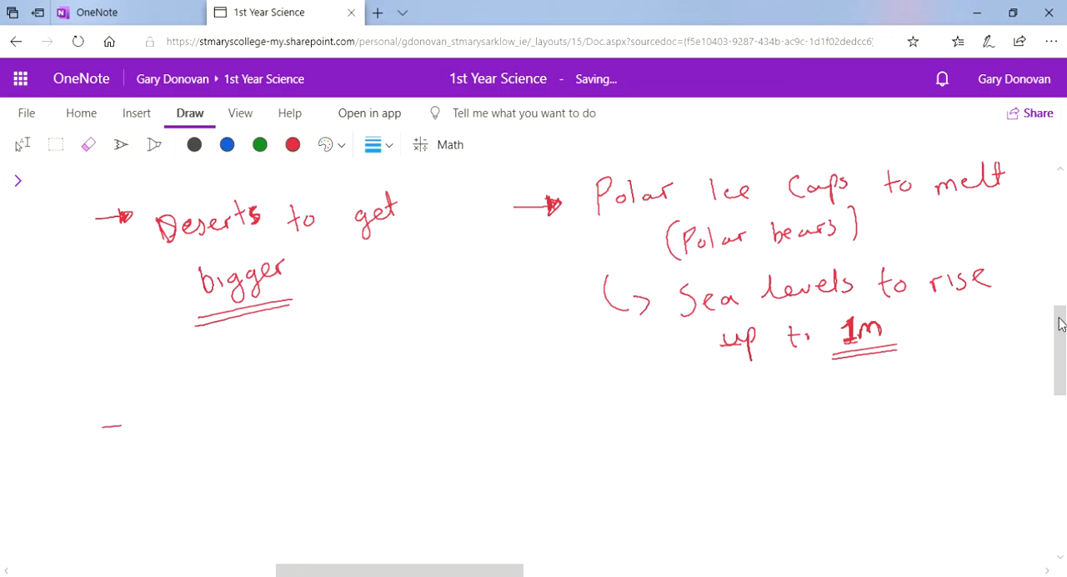
# Step: Write the arrowed effect 'More radical weather' with '(bigger storms)' bracketed beneath
pyautogui.moveTo(103, 425); pyautogui.dragTo(130, 421)
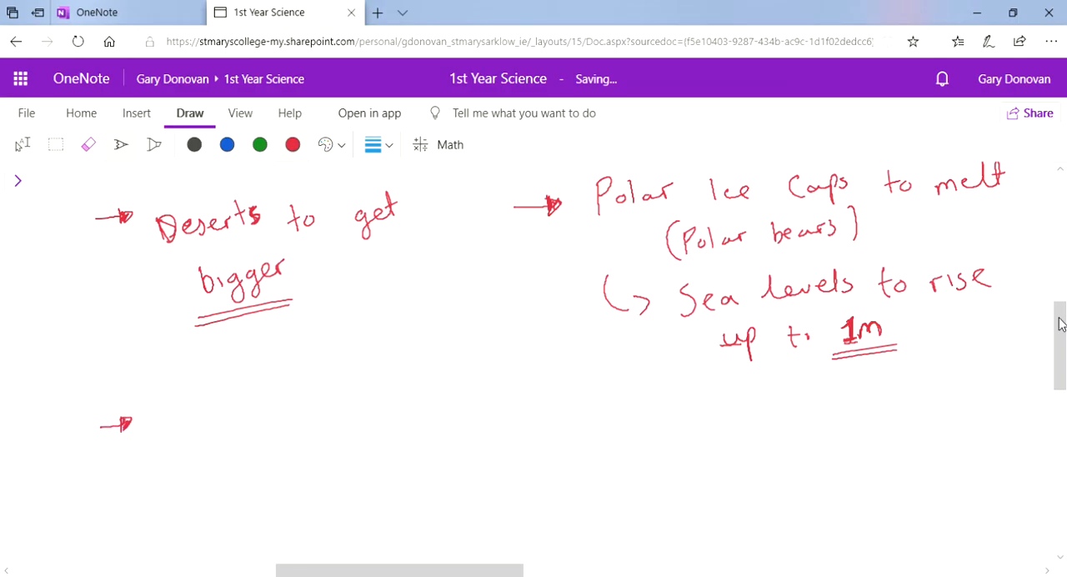
pyautogui.moveTo(171, 417); pyautogui.dragTo(220, 433)
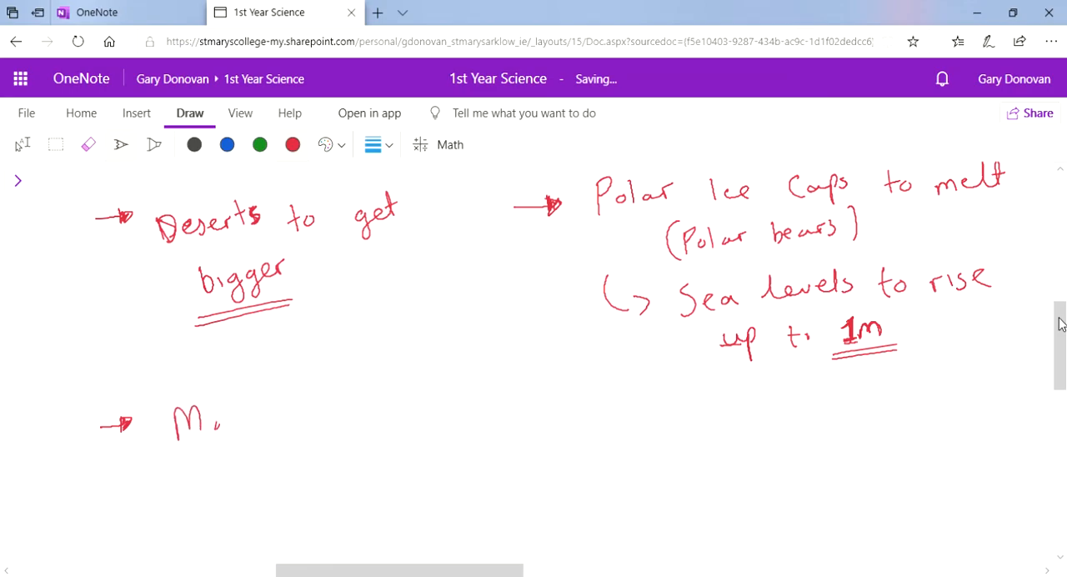
pyautogui.moveTo(220, 417); pyautogui.dragTo(334, 417)
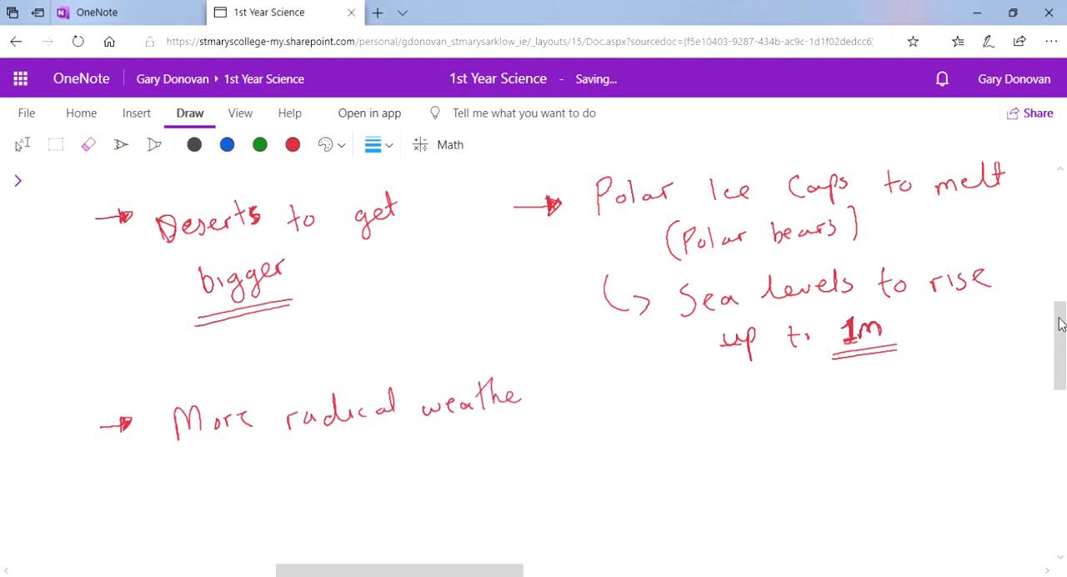
pyautogui.moveTo(234, 467); pyautogui.dragTo(275, 484)
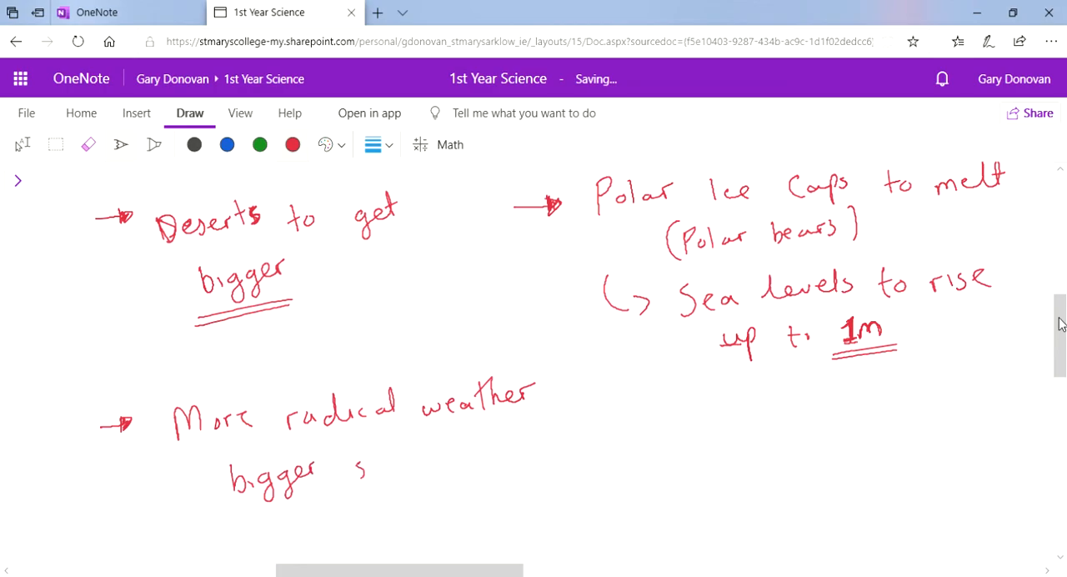
pyautogui.moveTo(353, 454); pyautogui.dragTo(442, 467)
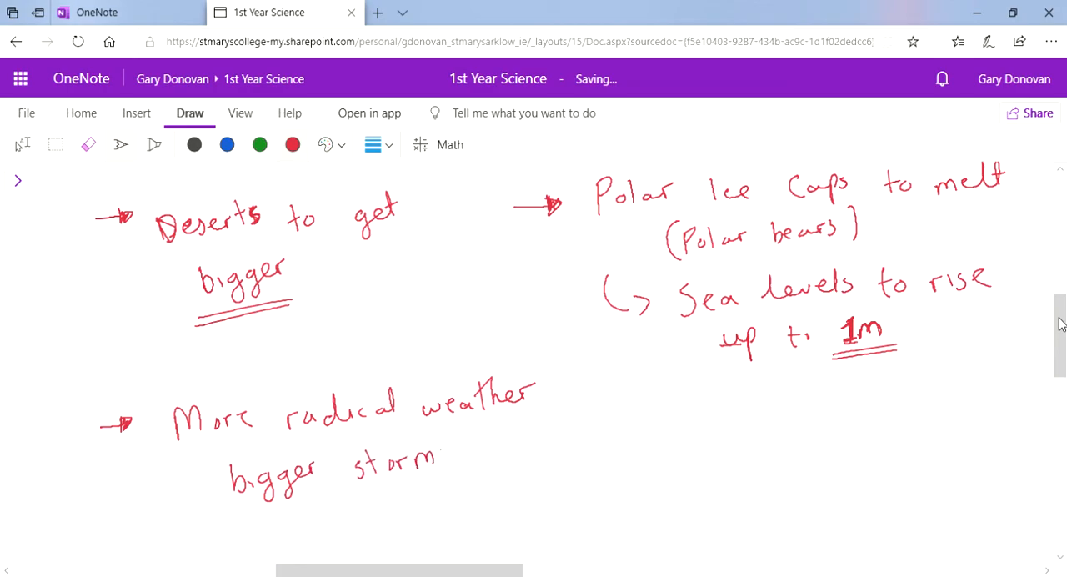
pyautogui.moveTo(204, 450); pyautogui.dragTo(467, 483)
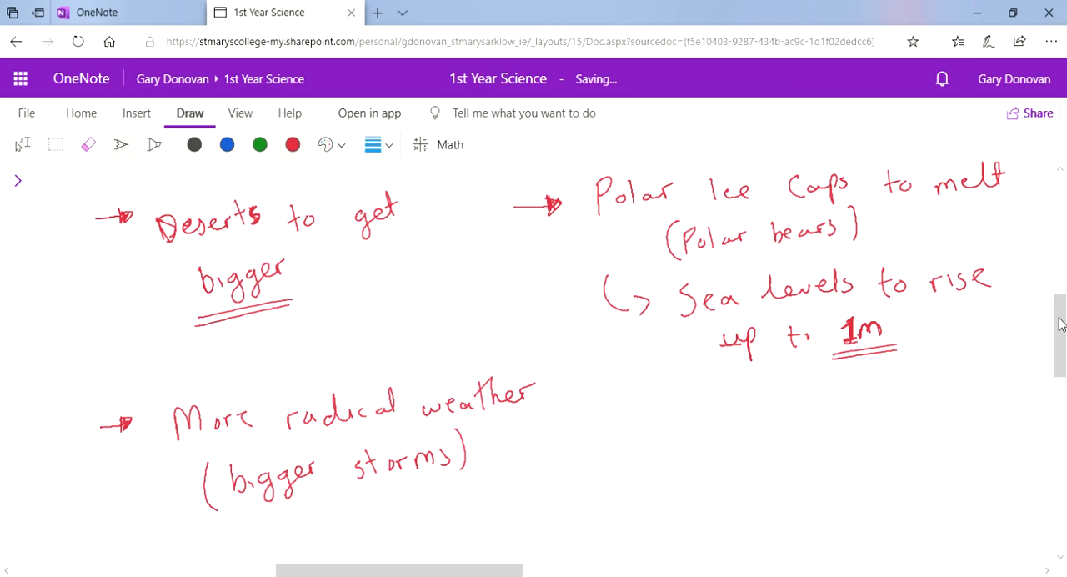
# Step: Add another arrowed effect 'Seasons to shift' to the right
pyautogui.moveTo(592, 442); pyautogui.dragTo(637, 437)
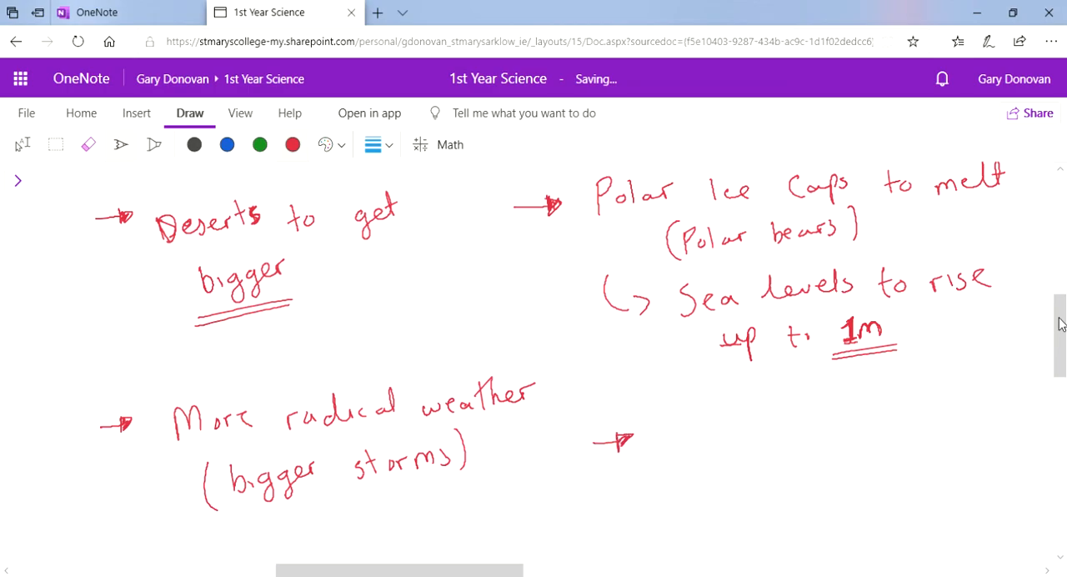
pyautogui.moveTo(667, 417); pyautogui.dragTo(759, 437)
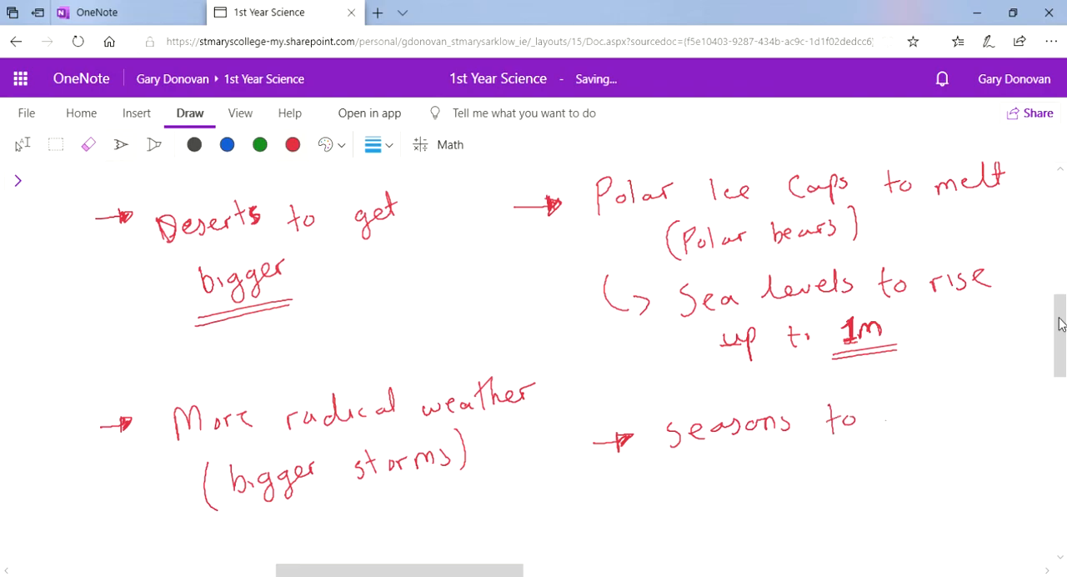
pyautogui.moveTo(884, 425); pyautogui.dragTo(951, 417)
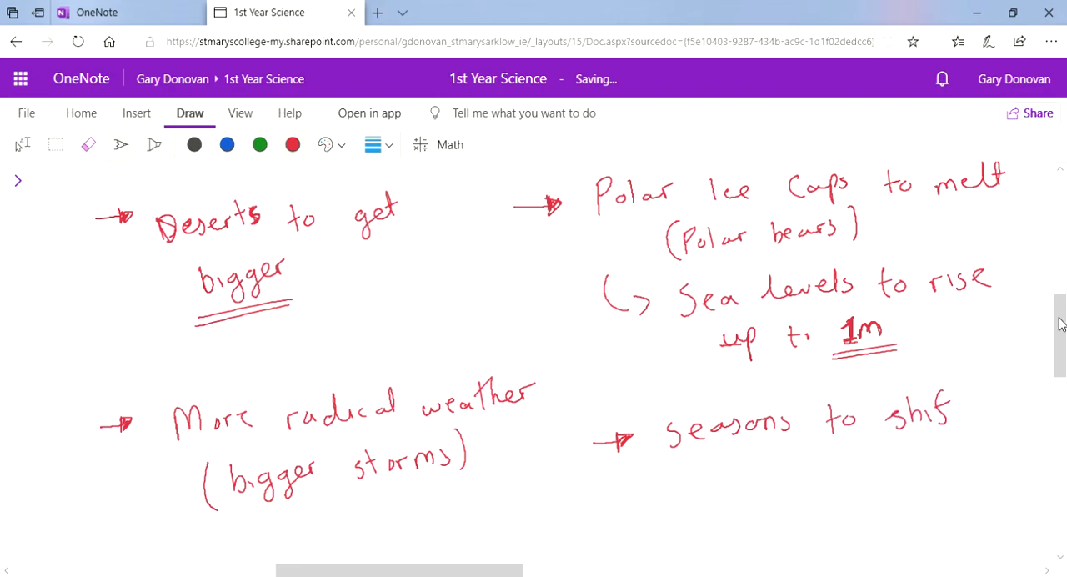
pyautogui.moveTo(959, 409); pyautogui.dragTo(967, 434)
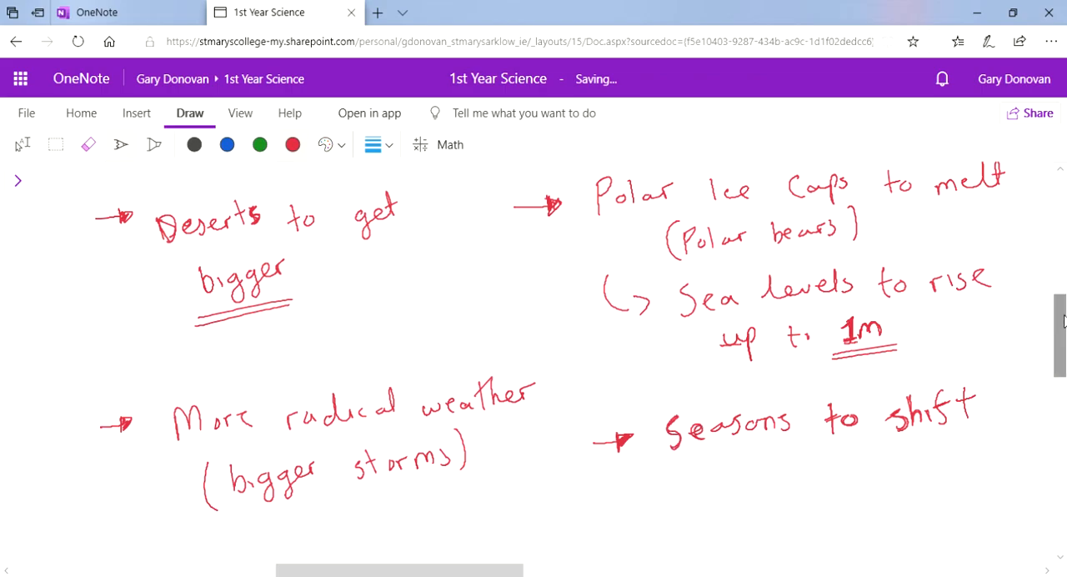
pyautogui.scroll(-3)
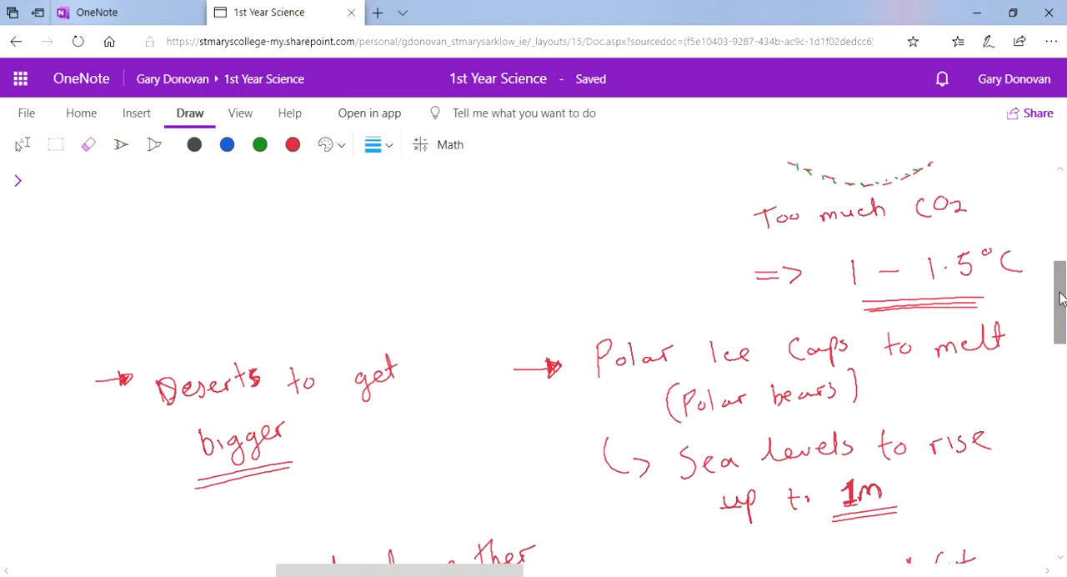
# Step: Circle 'do produce CO2' and underline the Climate Change box in red, then return to the list
pyautogui.scroll(-3)
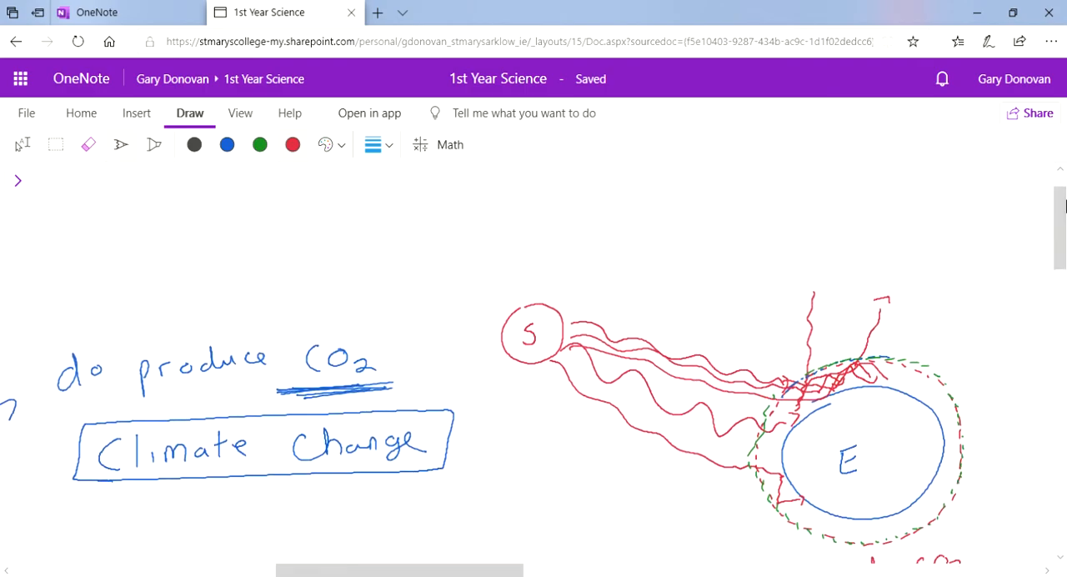
pyautogui.hscroll(3)
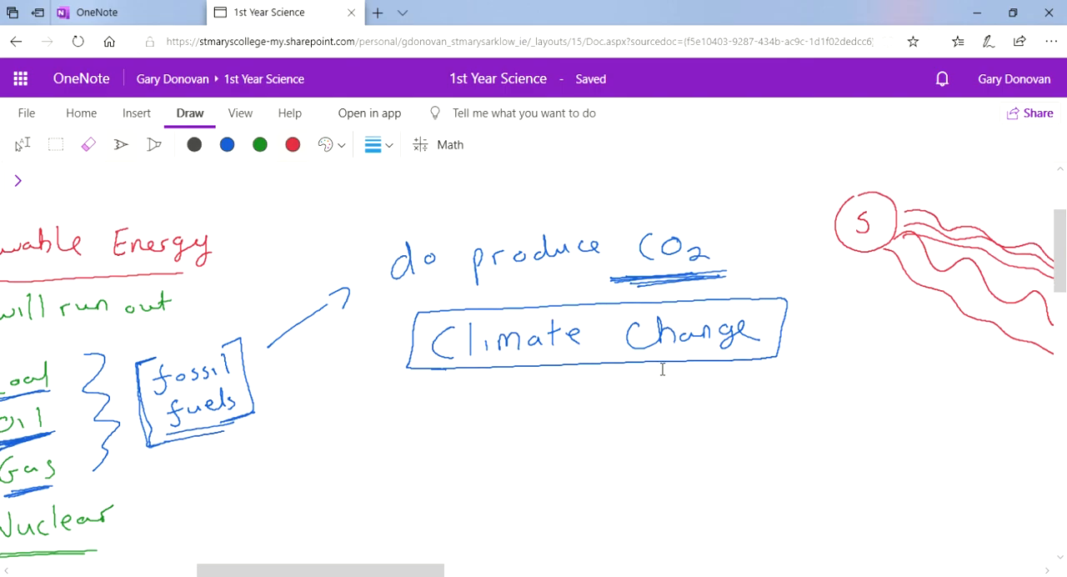
pyautogui.moveTo(484, 225); pyautogui.dragTo(725, 230)
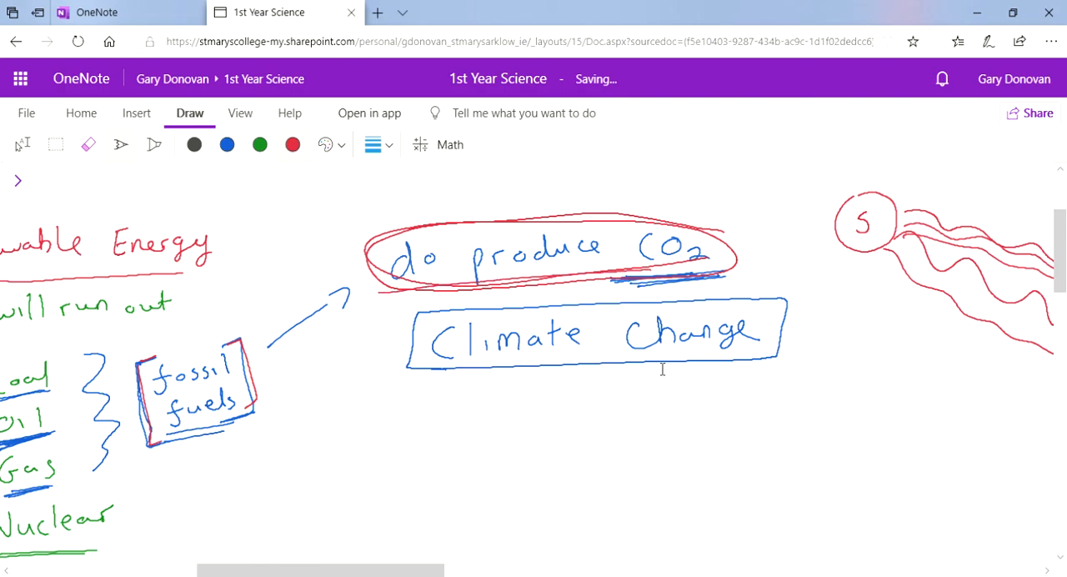
pyautogui.moveTo(425, 380); pyautogui.dragTo(734, 376)
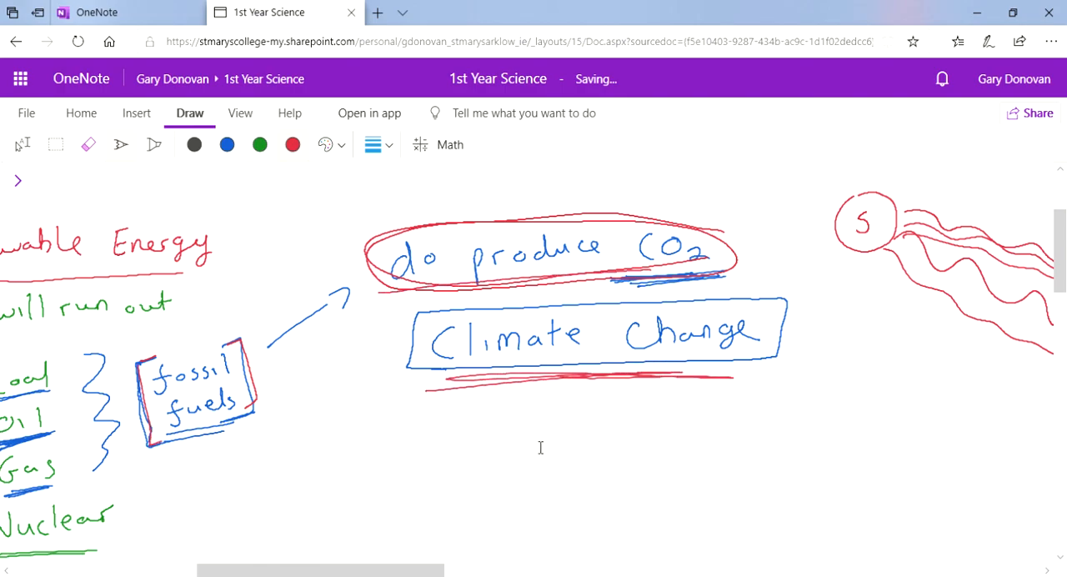
pyautogui.hscroll(3)
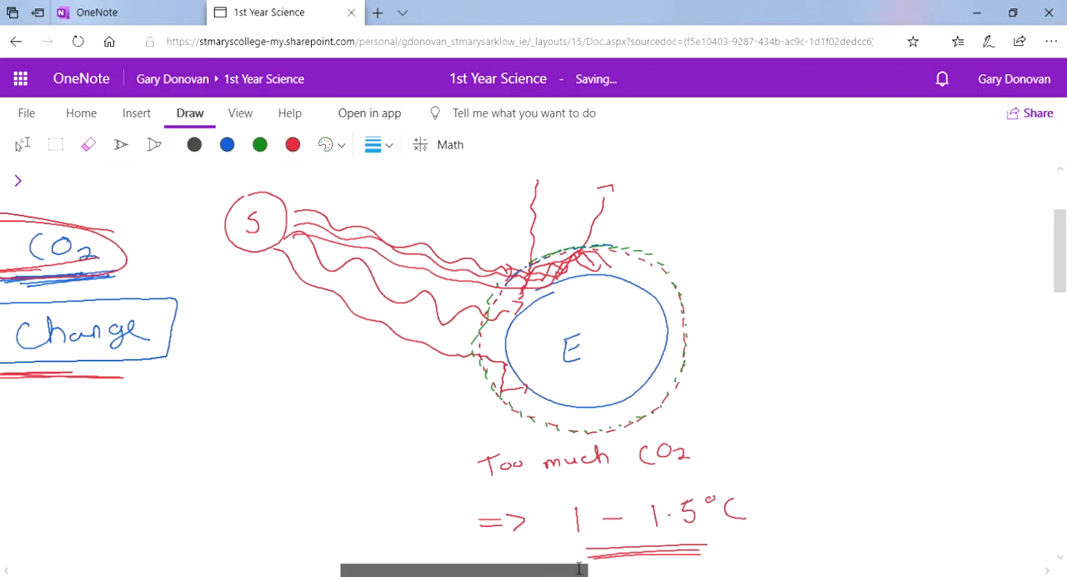
pyautogui.scroll(-3)
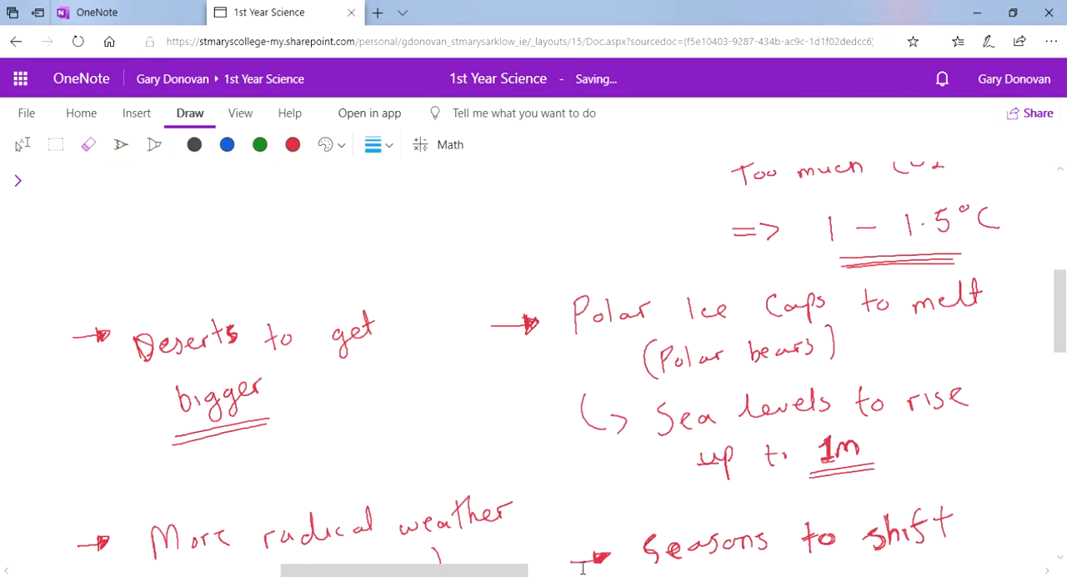